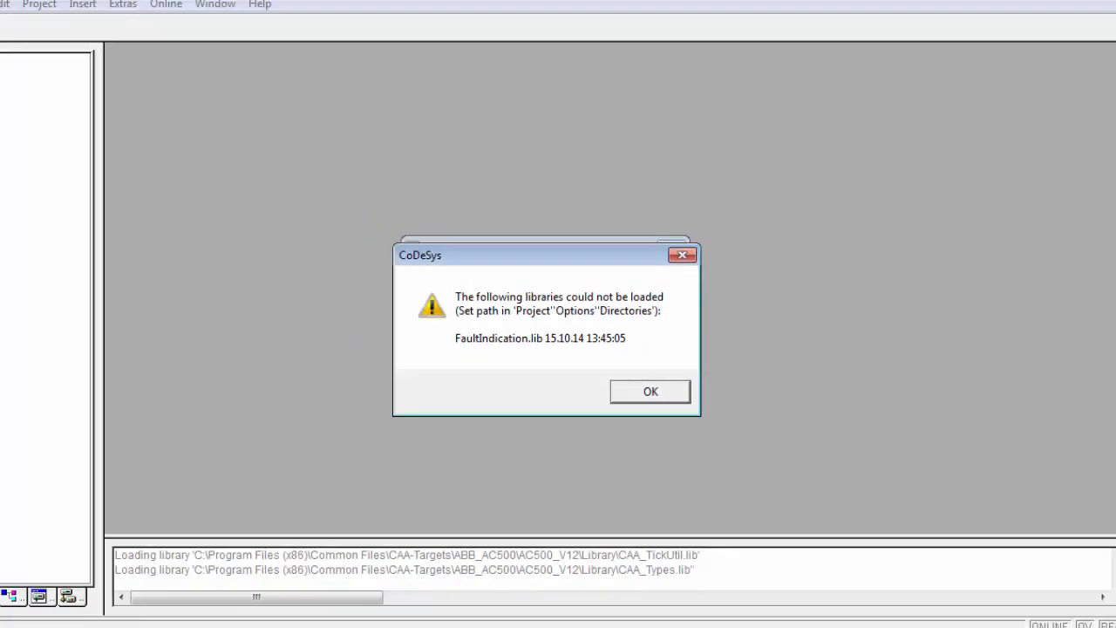
- Acknowledge the CoDeSys warning that FaultIndication.lib could not be loaded
{"action": "left_click", "coordinate": [648, 391]}
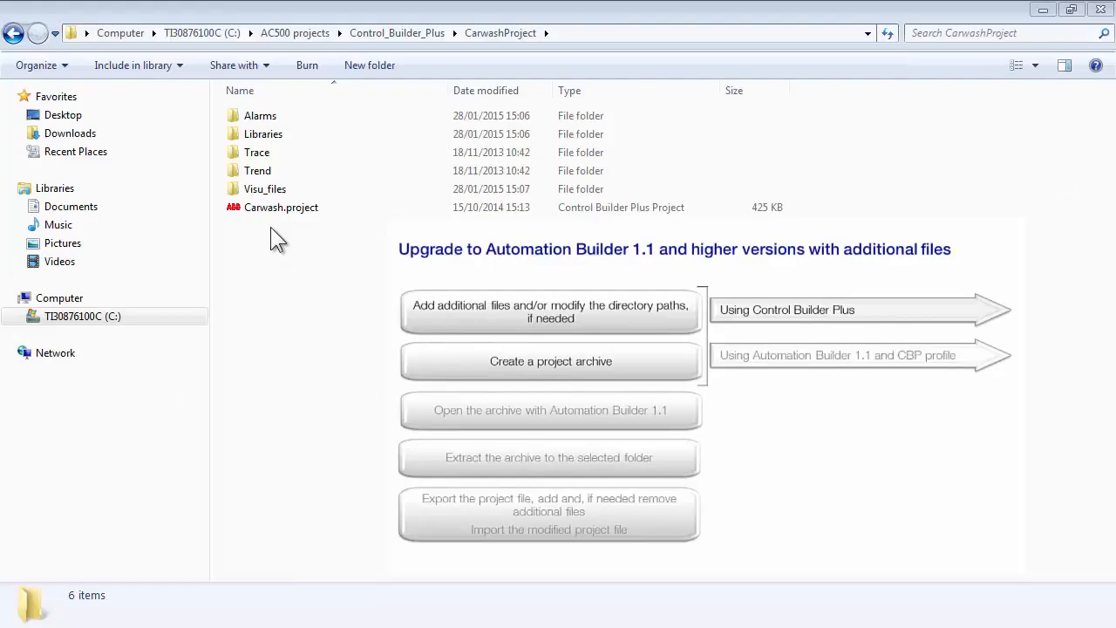
- Load Carwash.project in Control Builder Plus and bring up its application in the CoDeSys editor
{"action": "left_click", "coordinate": [280, 206]}
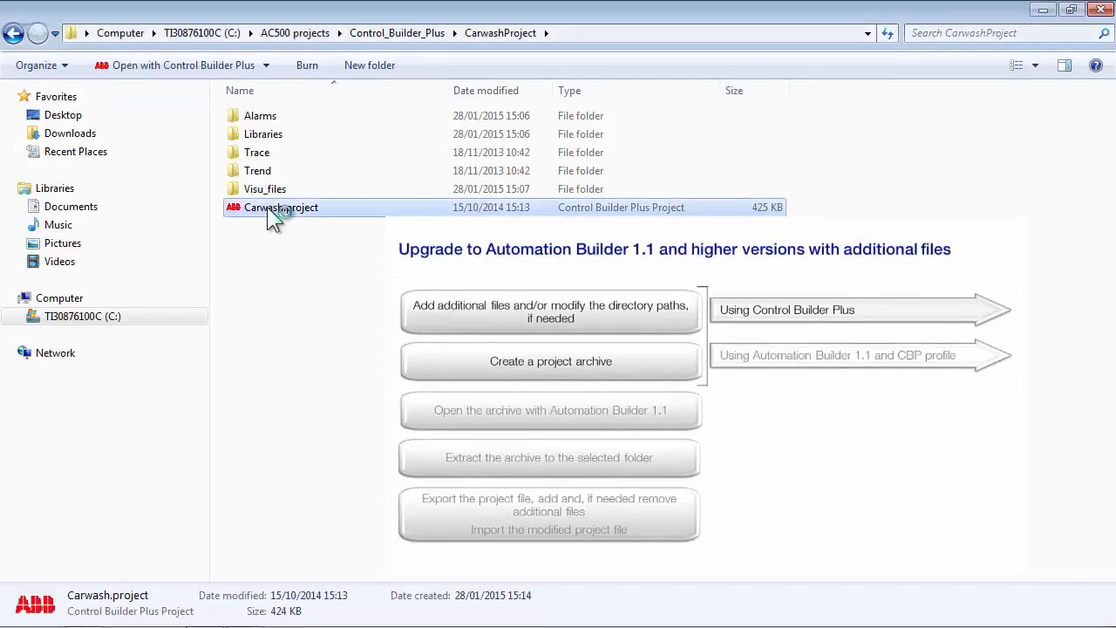
{"action": "mouse_move", "coordinate": [275, 218]}
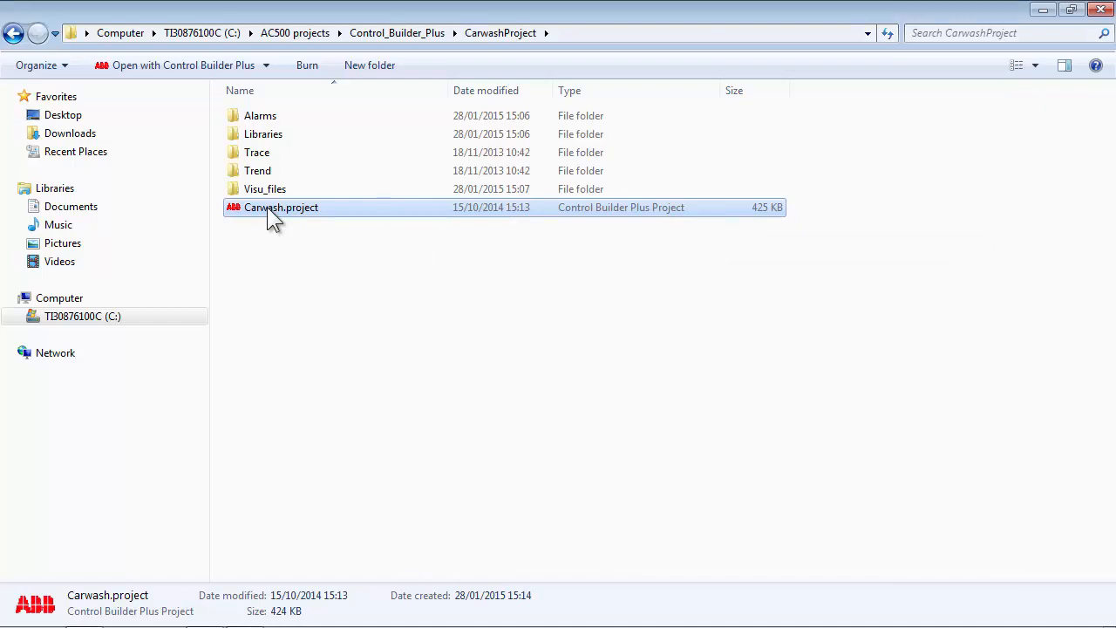
{"action": "double_click", "coordinate": [281, 206]}
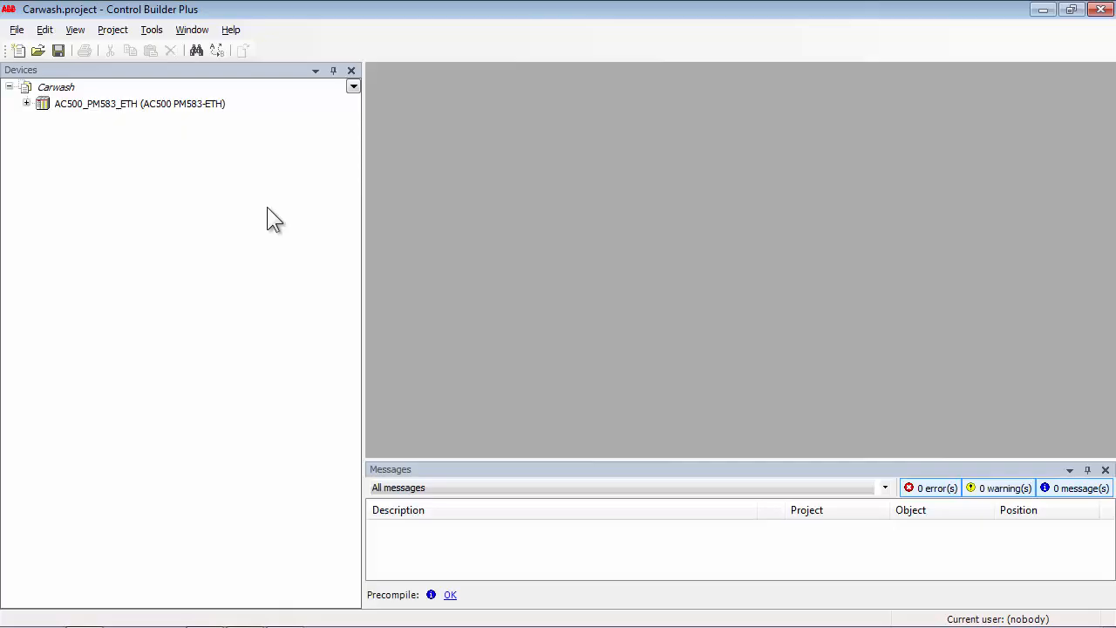
{"action": "left_click", "coordinate": [26, 105]}
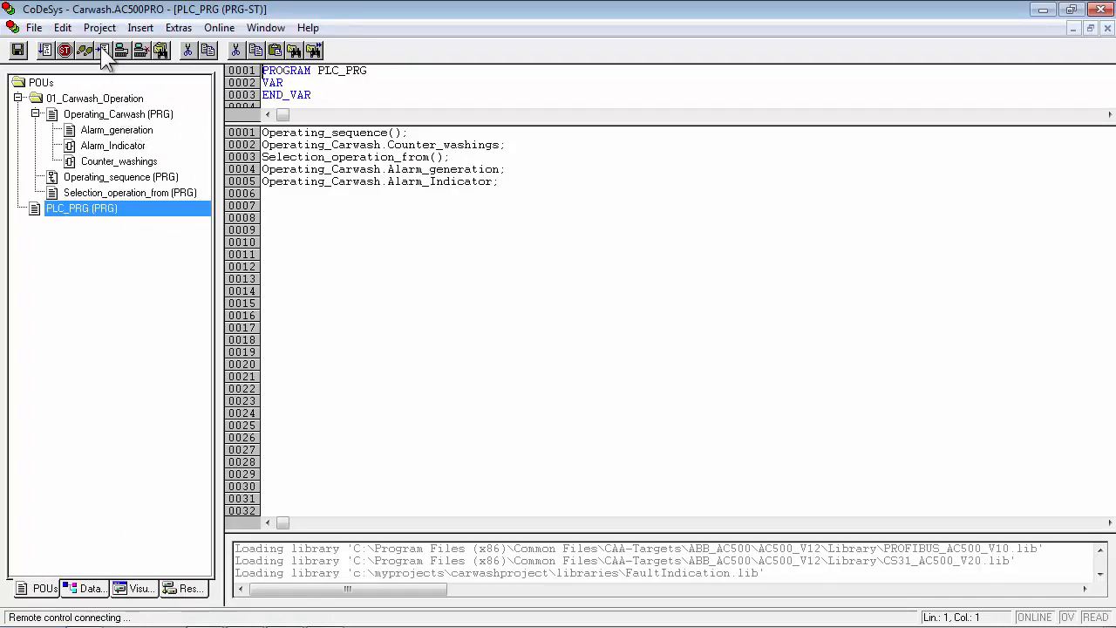
- Set the project directories to .\Libraries and .\Visu_files in Project Options
{"action": "left_click", "coordinate": [99, 28]}
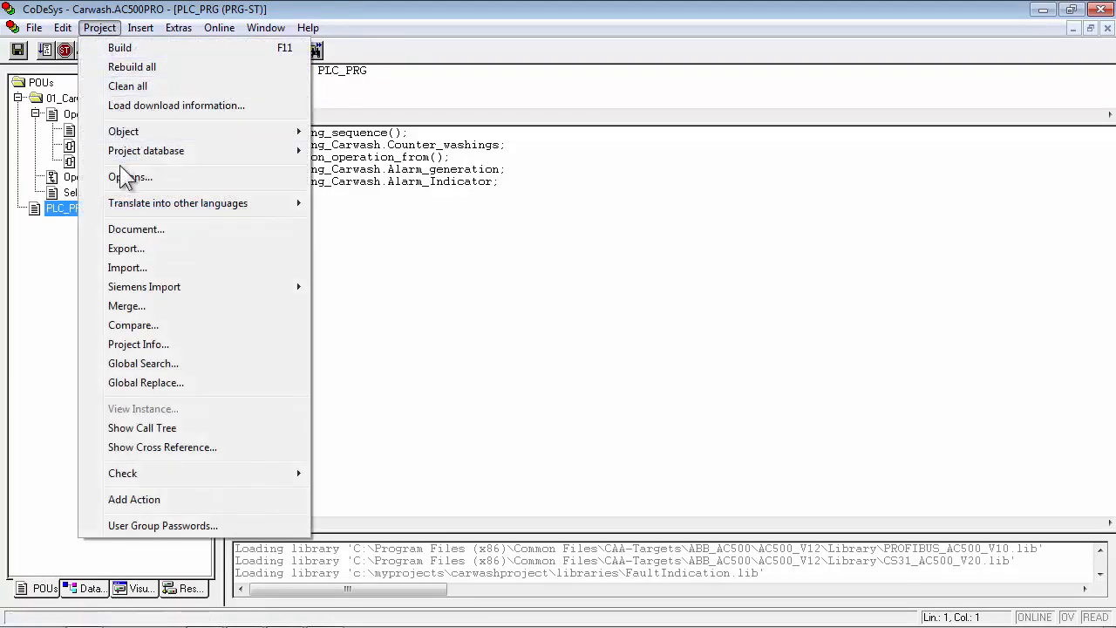
{"action": "left_click", "coordinate": [130, 178]}
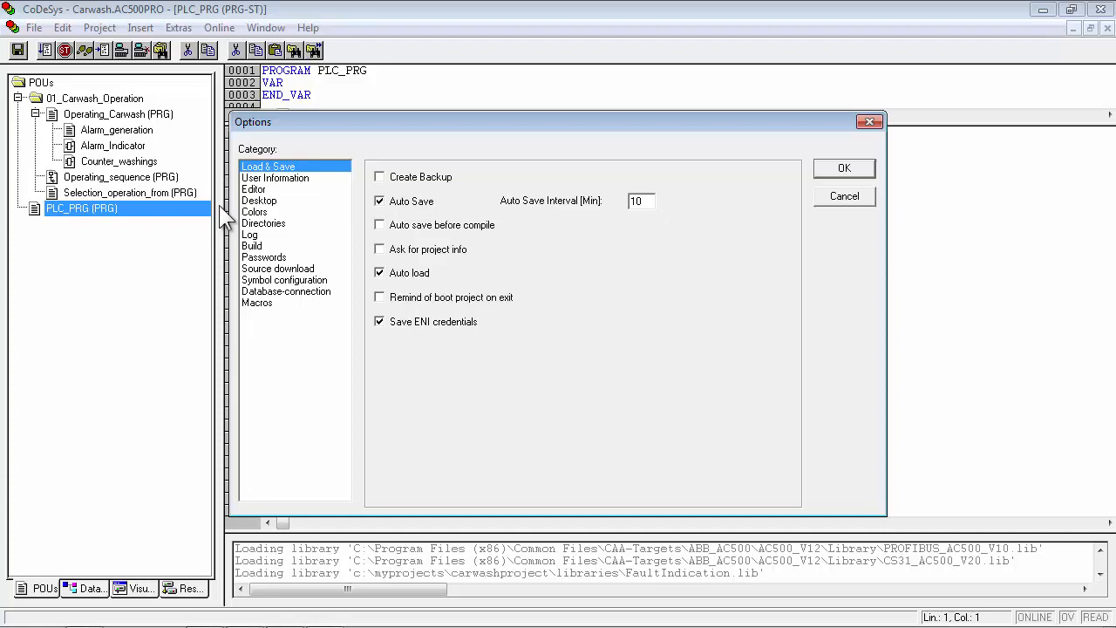
{"action": "left_click", "coordinate": [263, 224]}
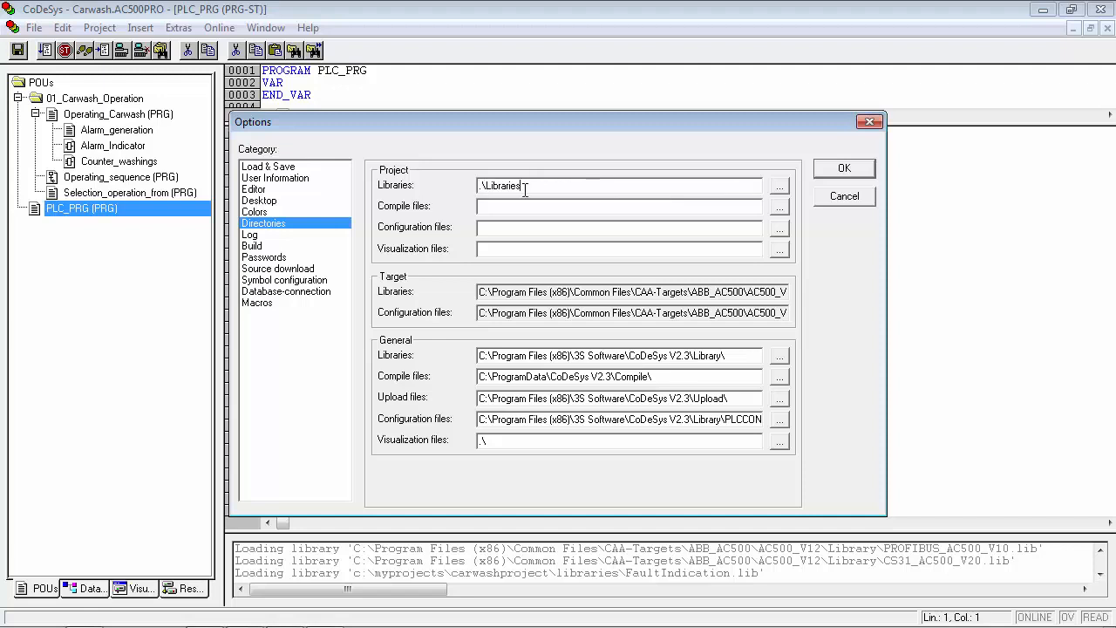
{"action": "type", "text": ".\\Visu_files"}
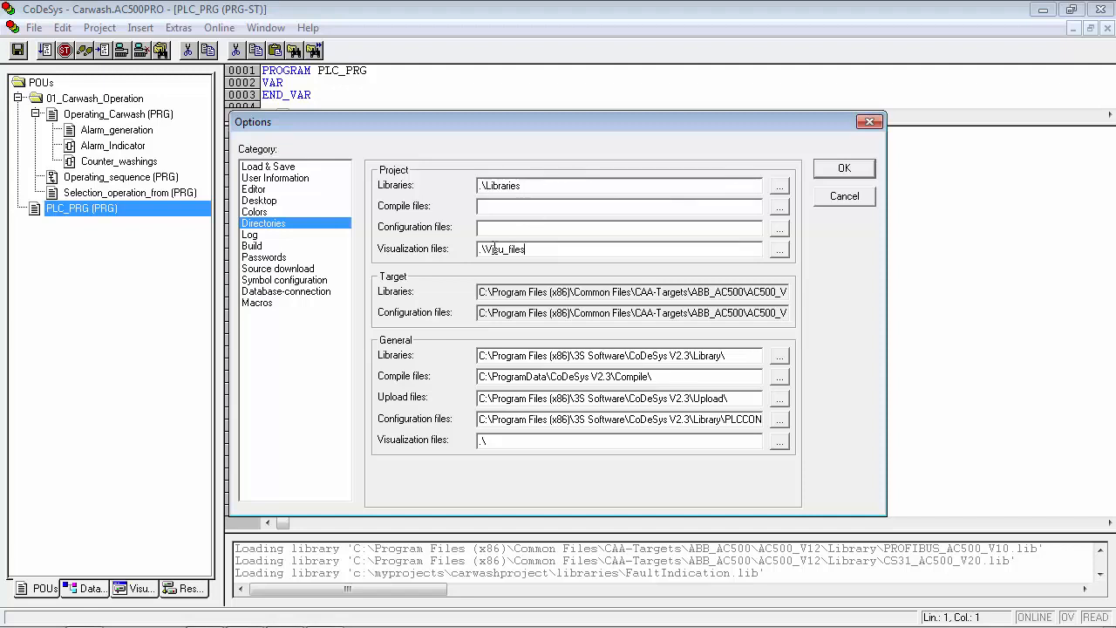
{"action": "left_click", "coordinate": [843, 167]}
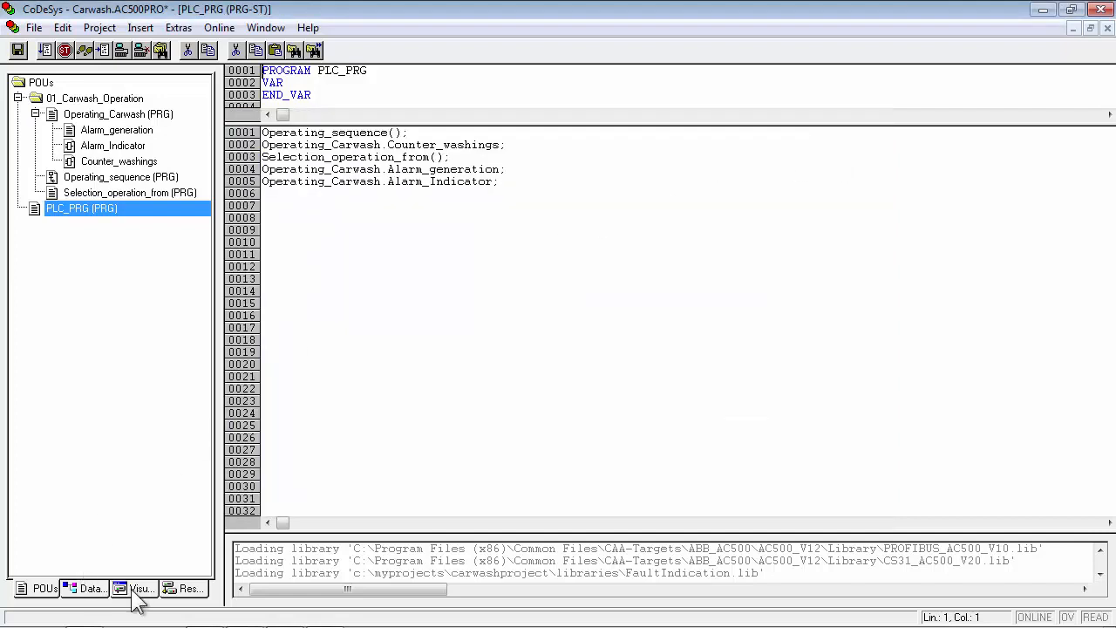
- View the PLC_VISU carwash visualization, then leave CoDeSys for Control Builder Plus
{"action": "left_click", "coordinate": [136, 588]}
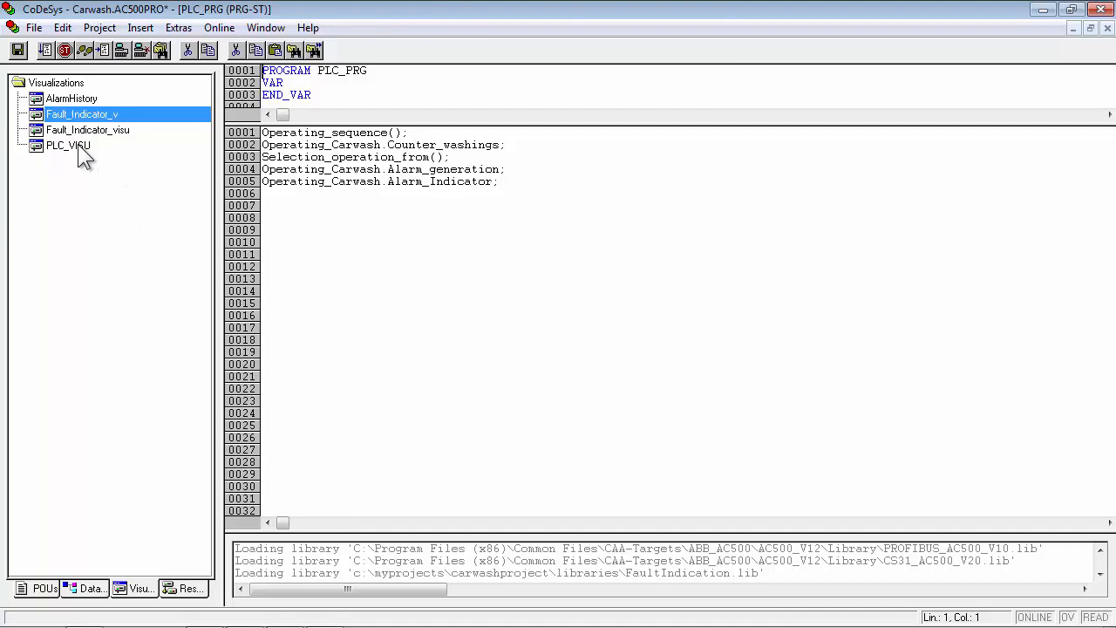
{"action": "double_click", "coordinate": [68, 144]}
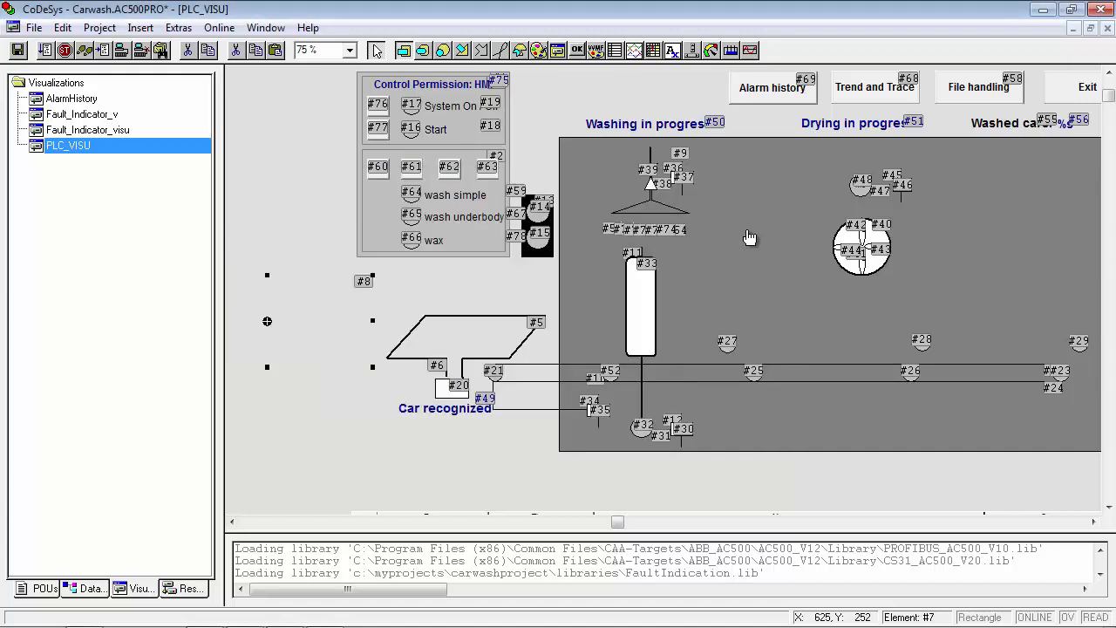
{"action": "left_click", "coordinate": [33, 28]}
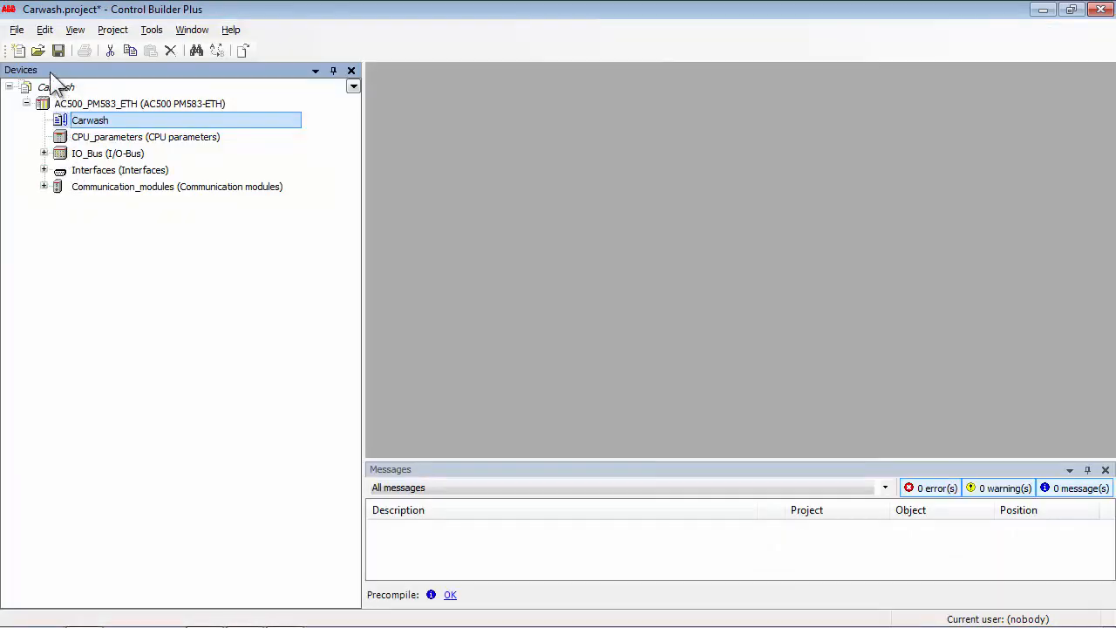
- Start a project archive and include beetle.bmp as an additional file
{"action": "left_click", "coordinate": [15, 28]}
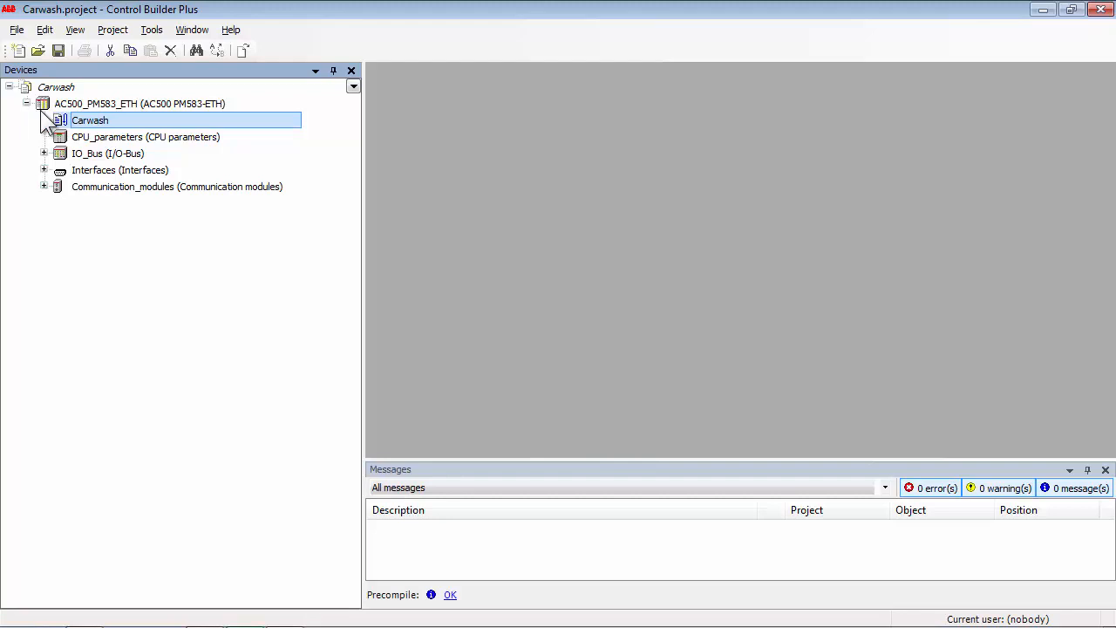
{"action": "left_click", "coordinate": [15, 28]}
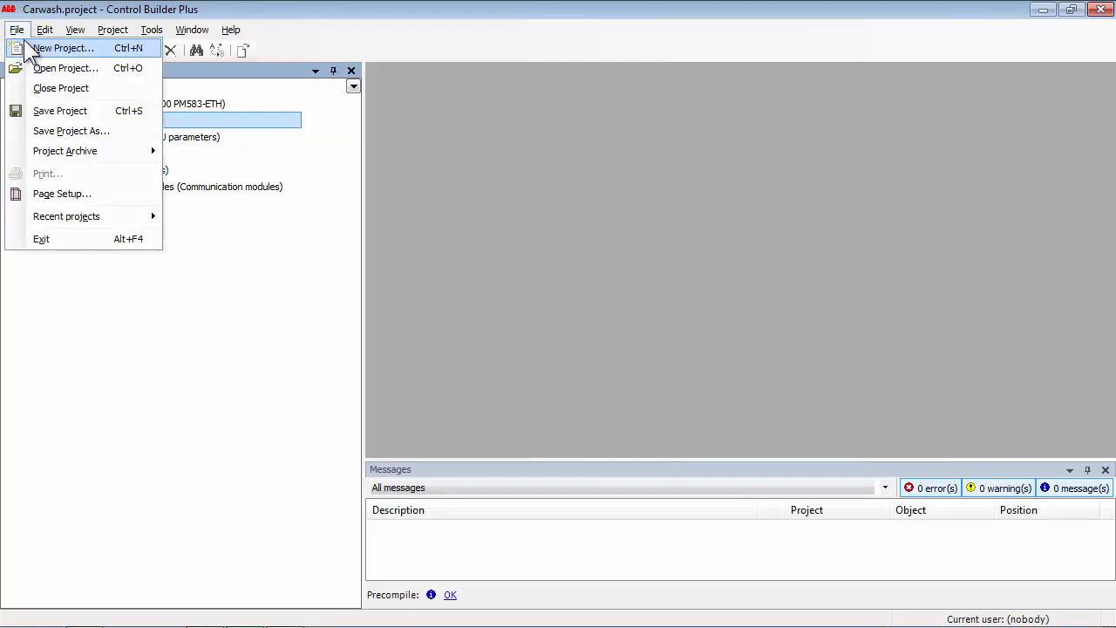
{"action": "mouse_move", "coordinate": [65, 150]}
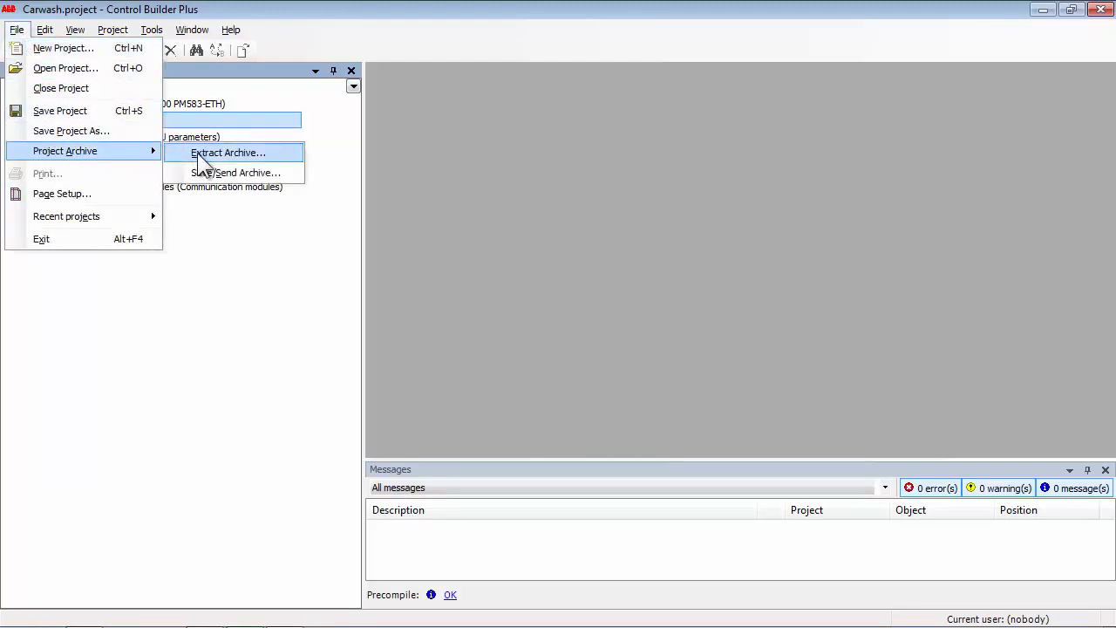
{"action": "left_click", "coordinate": [234, 173]}
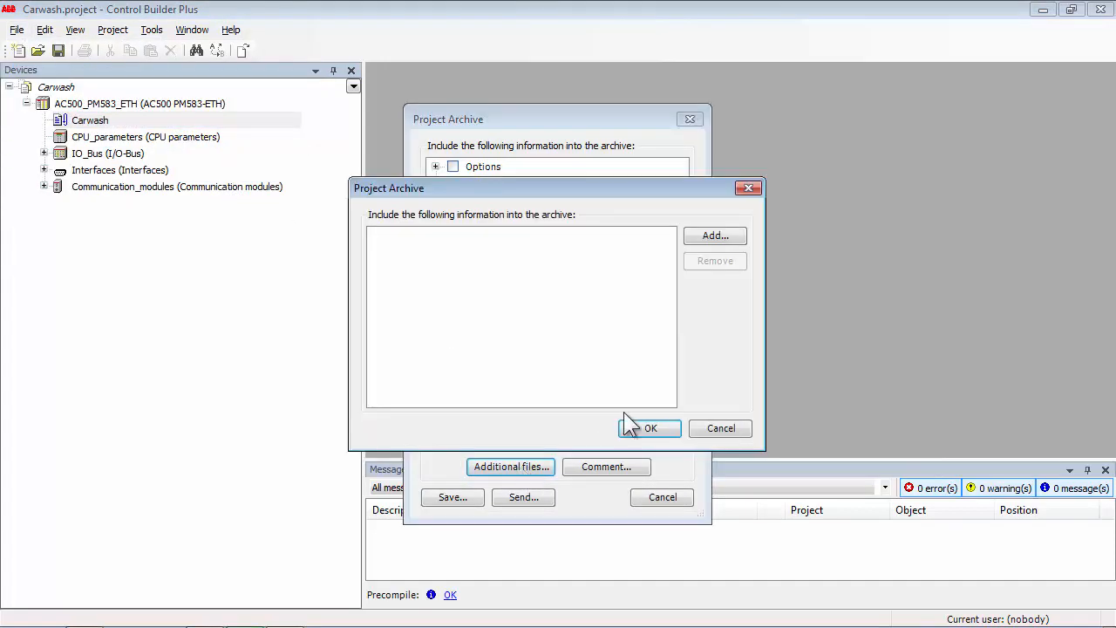
{"action": "left_click", "coordinate": [715, 235]}
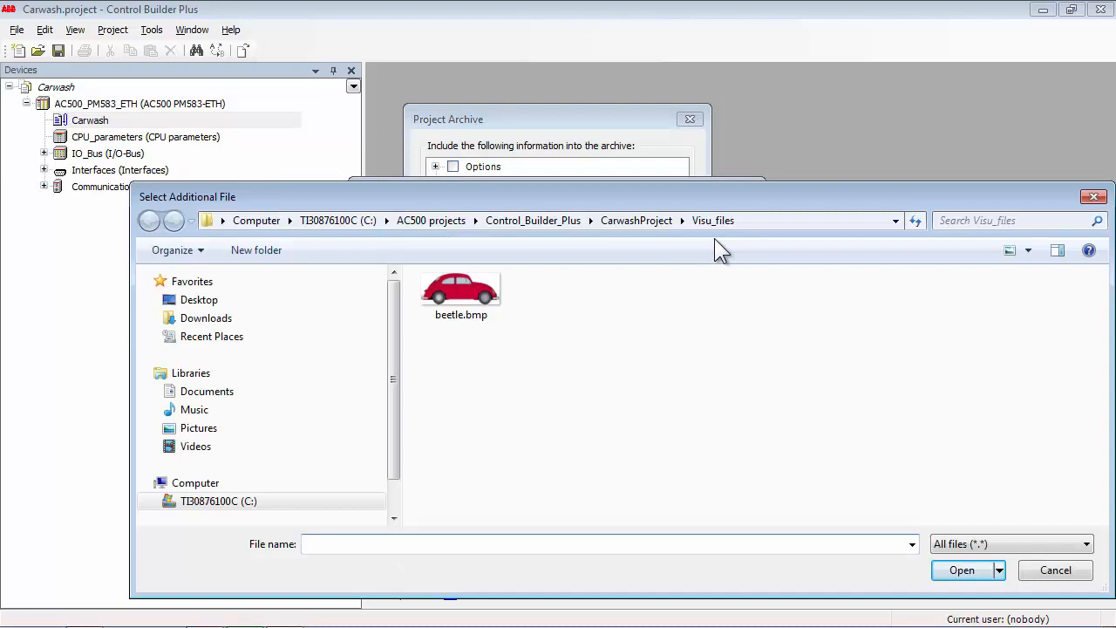
{"action": "left_click", "coordinate": [461, 293]}
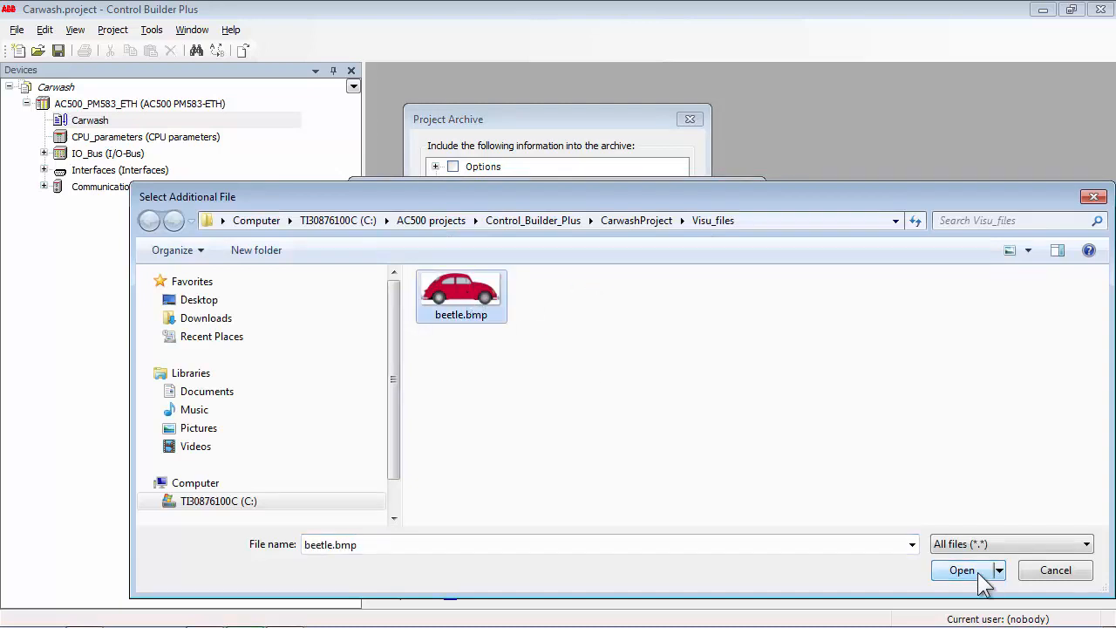
{"action": "left_click", "coordinate": [963, 569]}
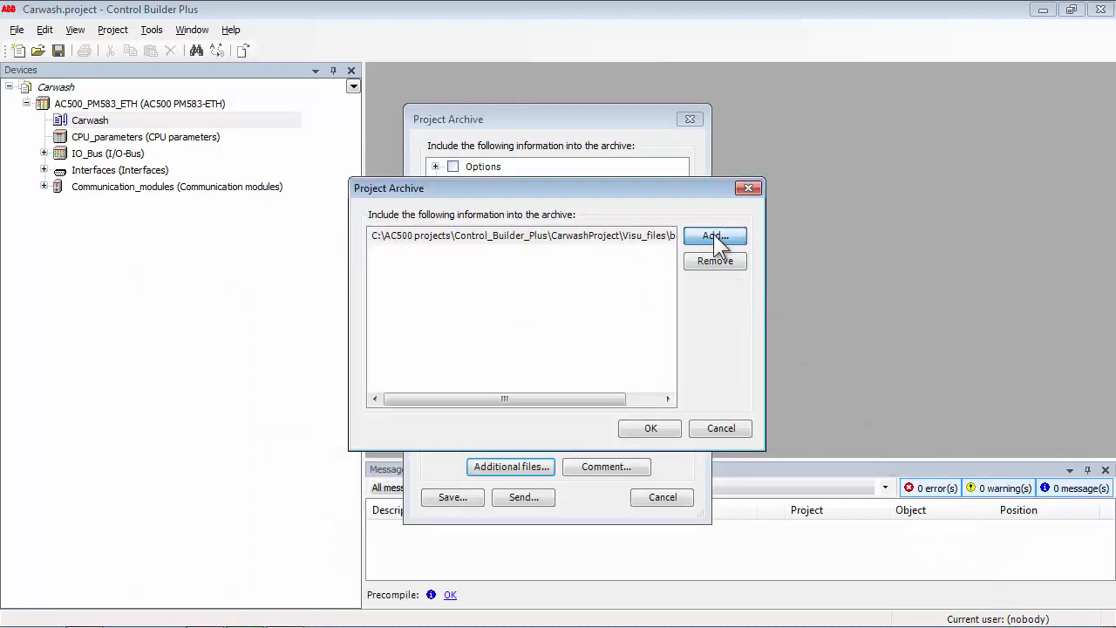
- Add FaultIndication.lib from Libraries and save the archive as Carwash.projectarchive
{"action": "left_click", "coordinate": [715, 236]}
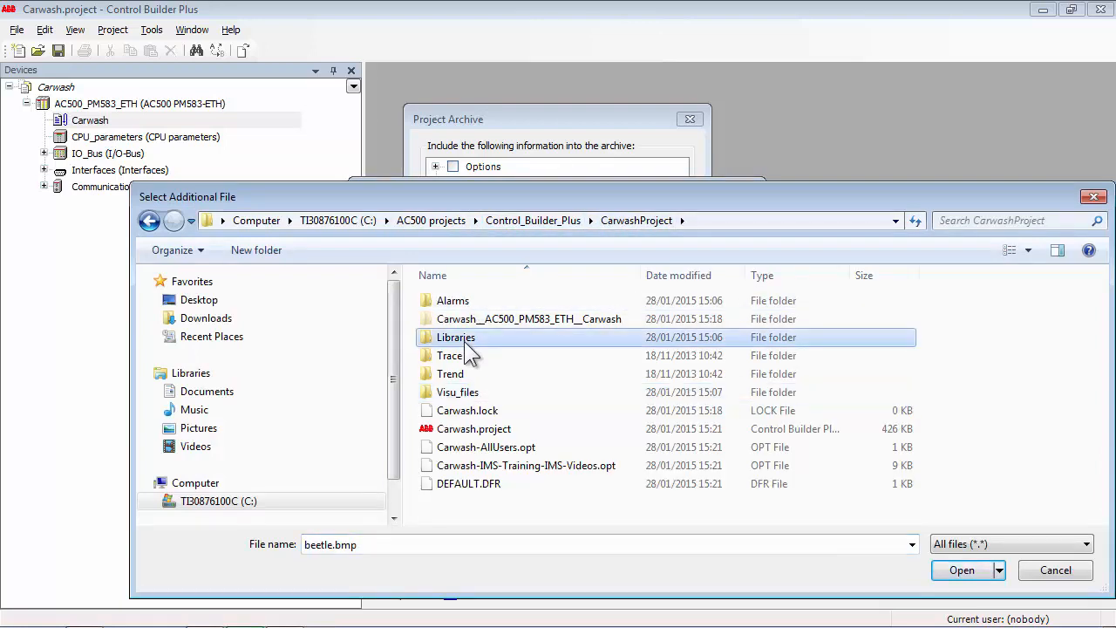
{"action": "double_click", "coordinate": [455, 338]}
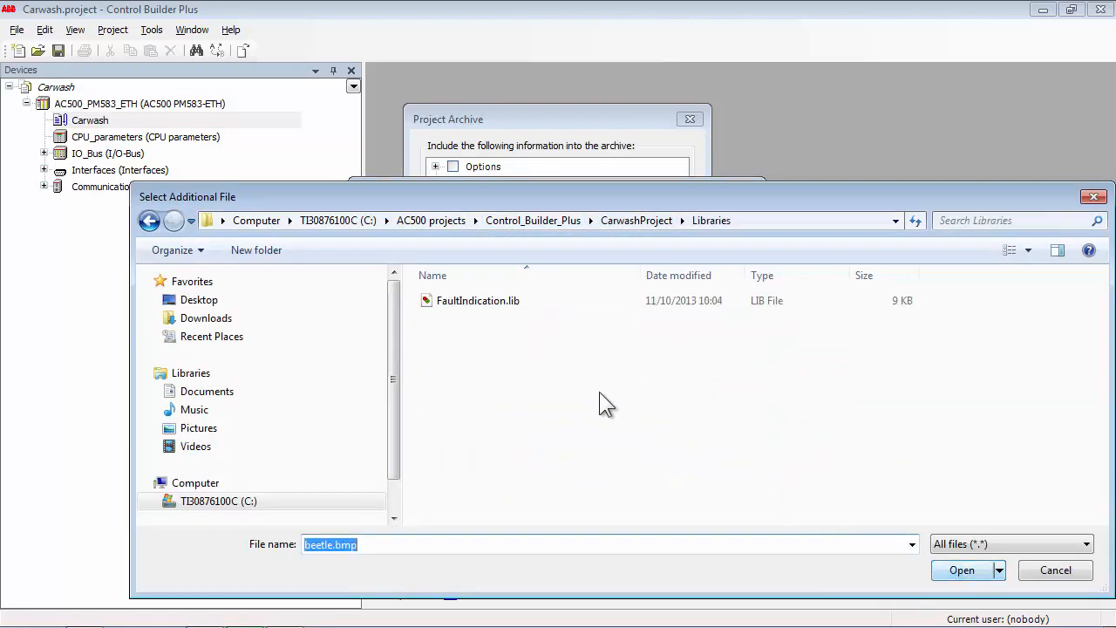
{"action": "left_click", "coordinate": [961, 569]}
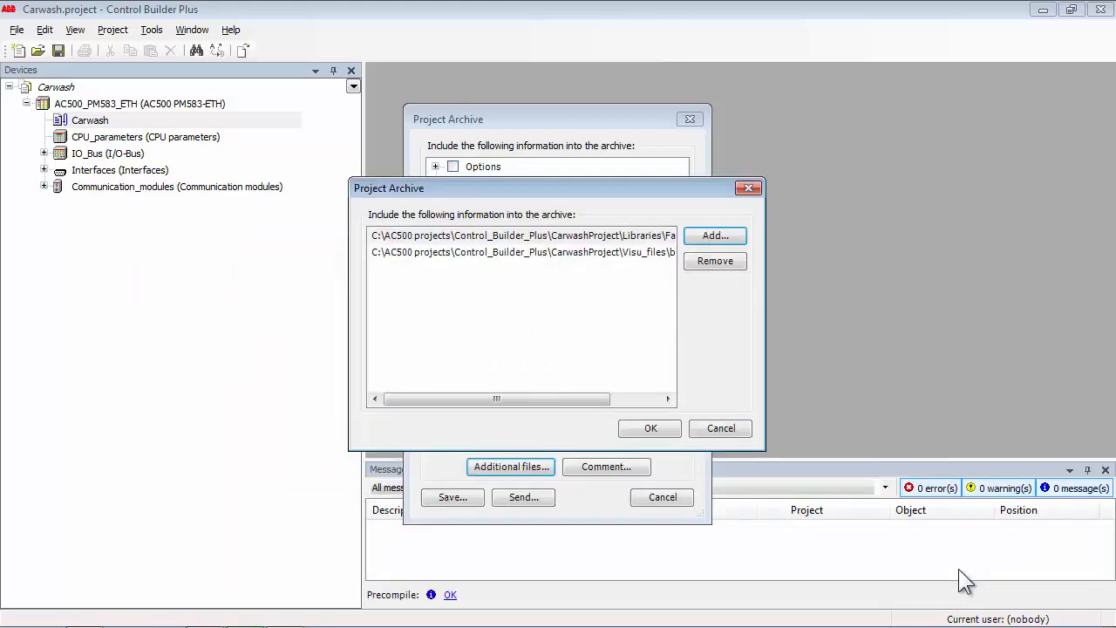
{"action": "left_click", "coordinate": [649, 429]}
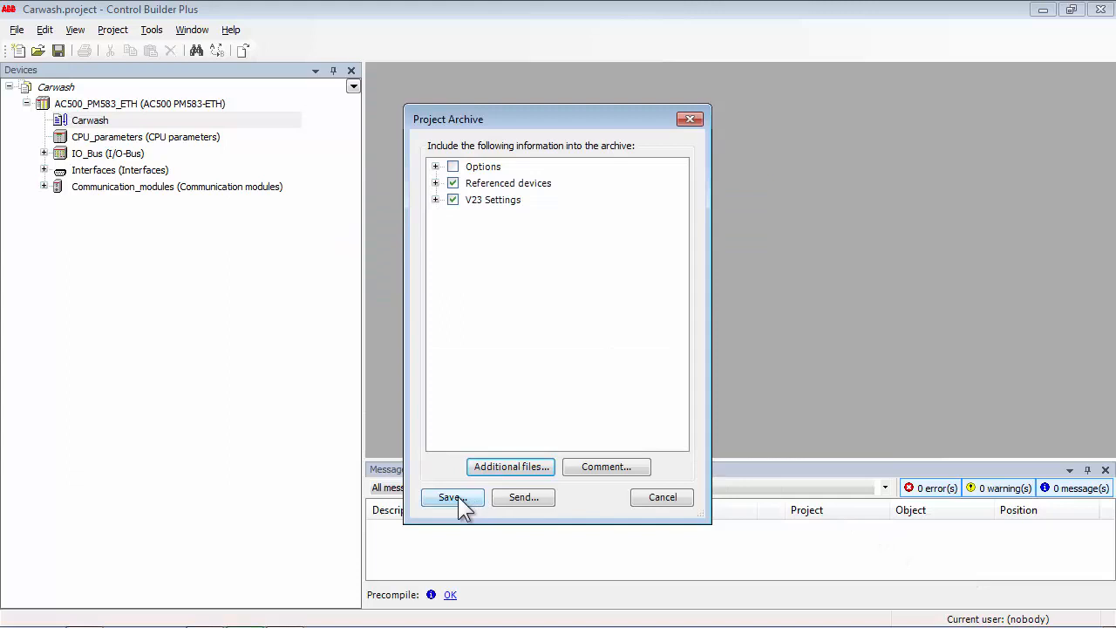
{"action": "left_click", "coordinate": [450, 497]}
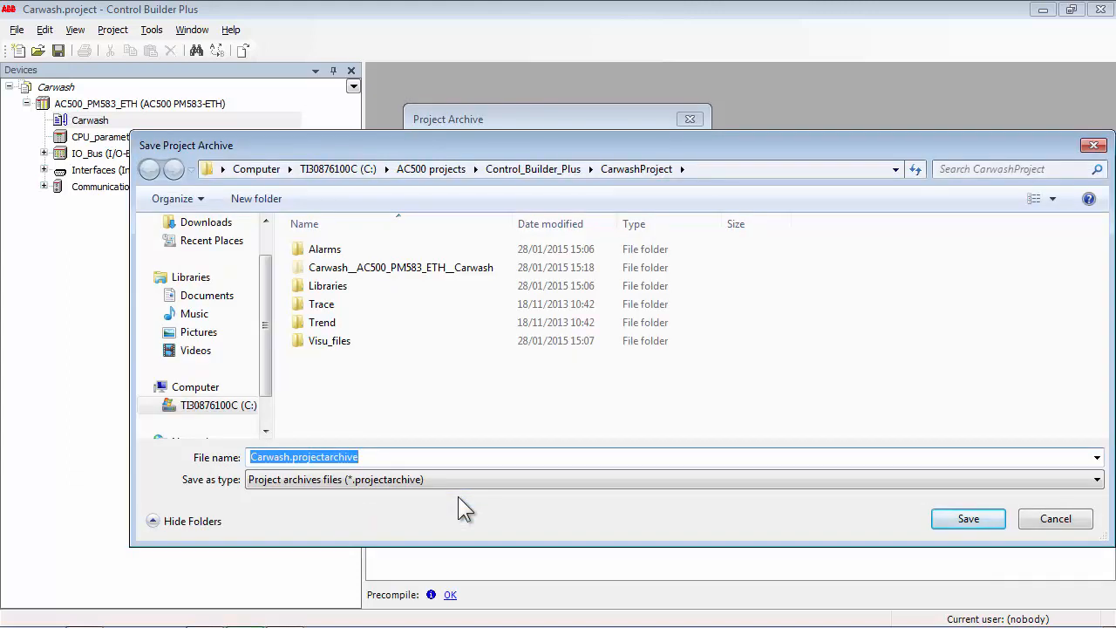
{"action": "mouse_move", "coordinate": [968, 520]}
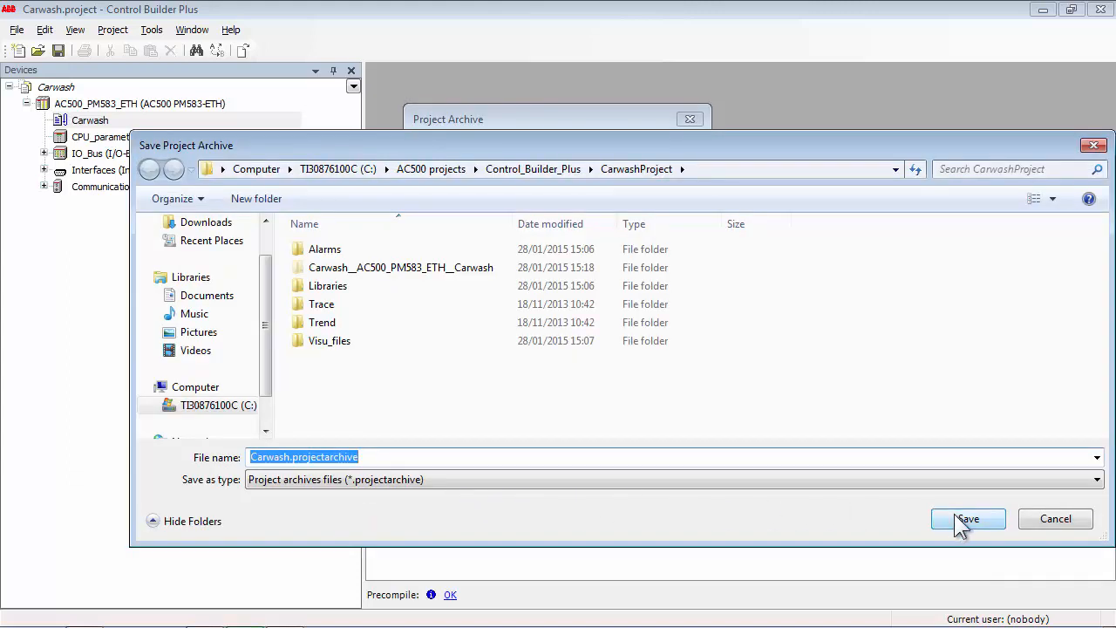
{"action": "left_click", "coordinate": [967, 520]}
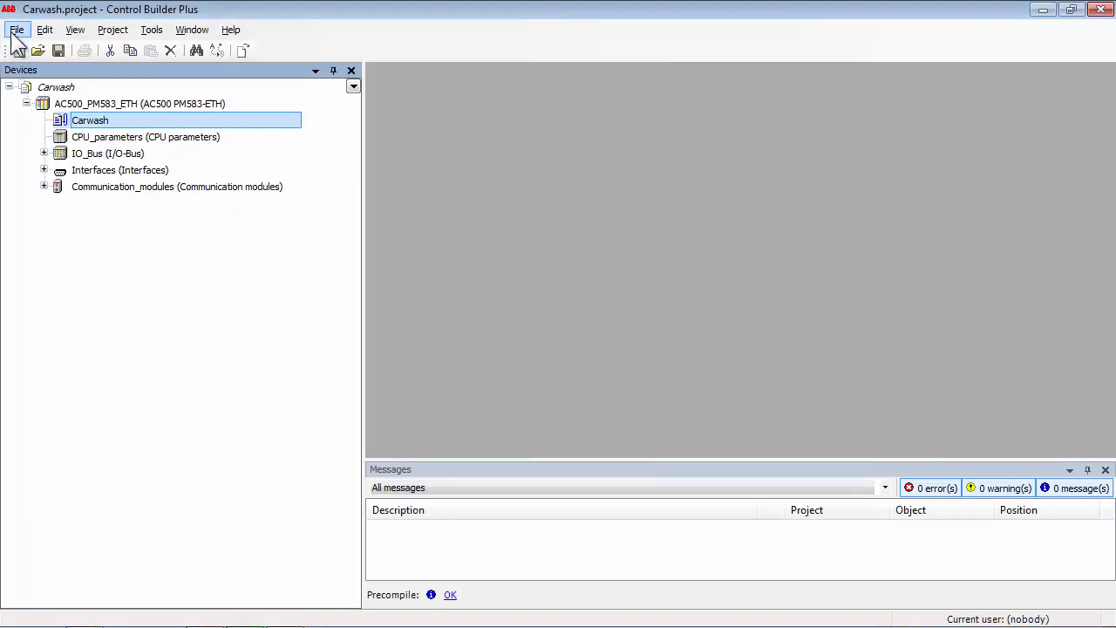
{"action": "left_click", "coordinate": [15, 28]}
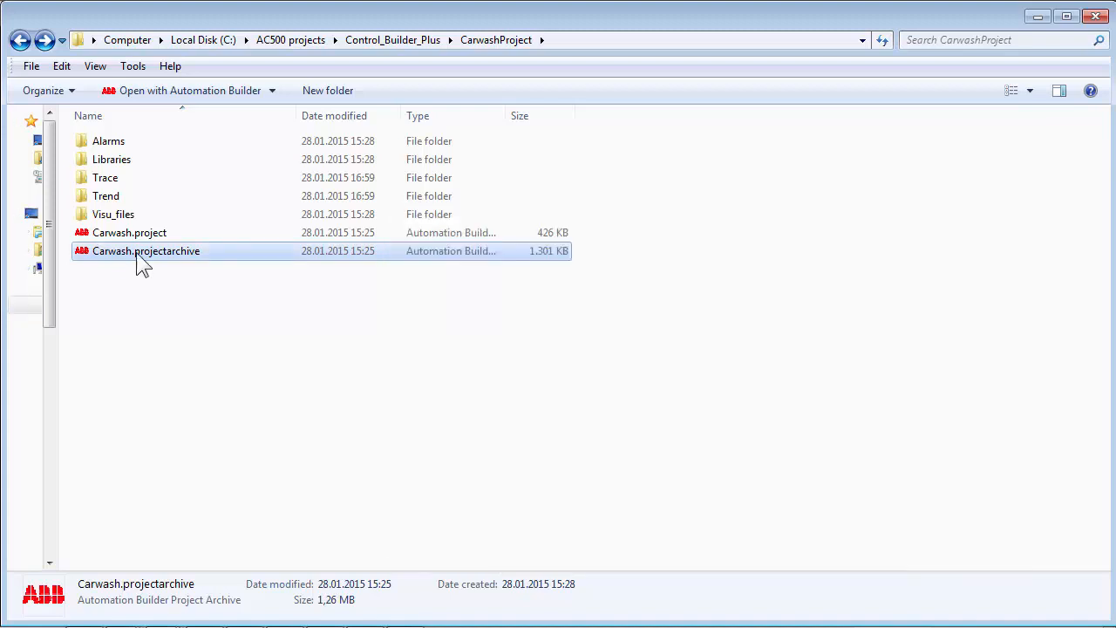
- Launch Carwash.projectarchive so Automation Builder shows its extraction settings
{"action": "double_click", "coordinate": [147, 251]}
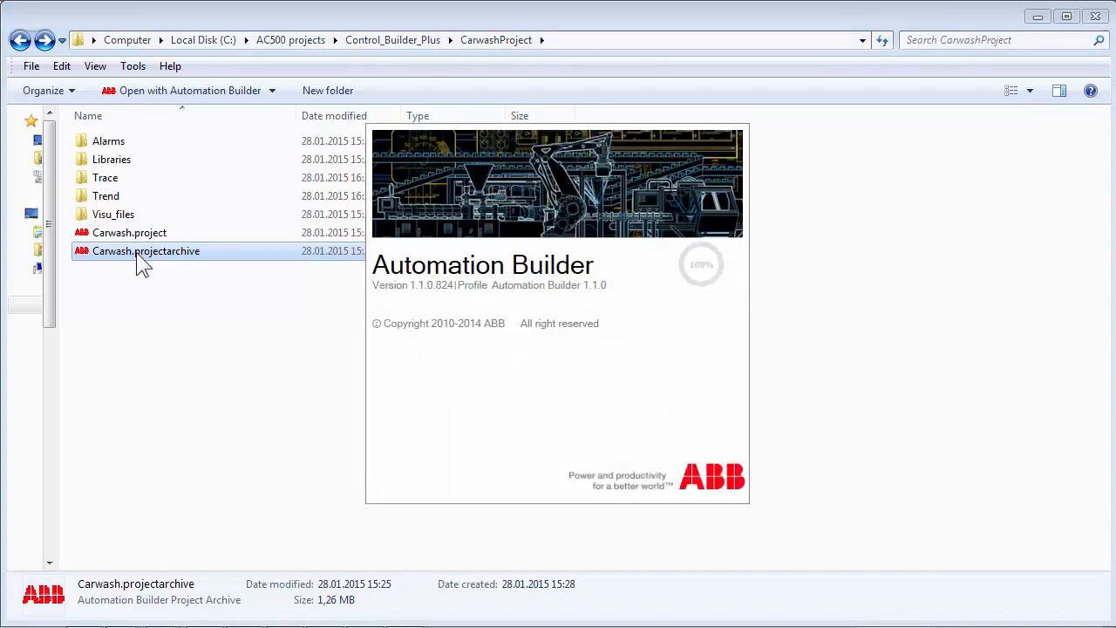
{"action": "double_click", "coordinate": [147, 251]}
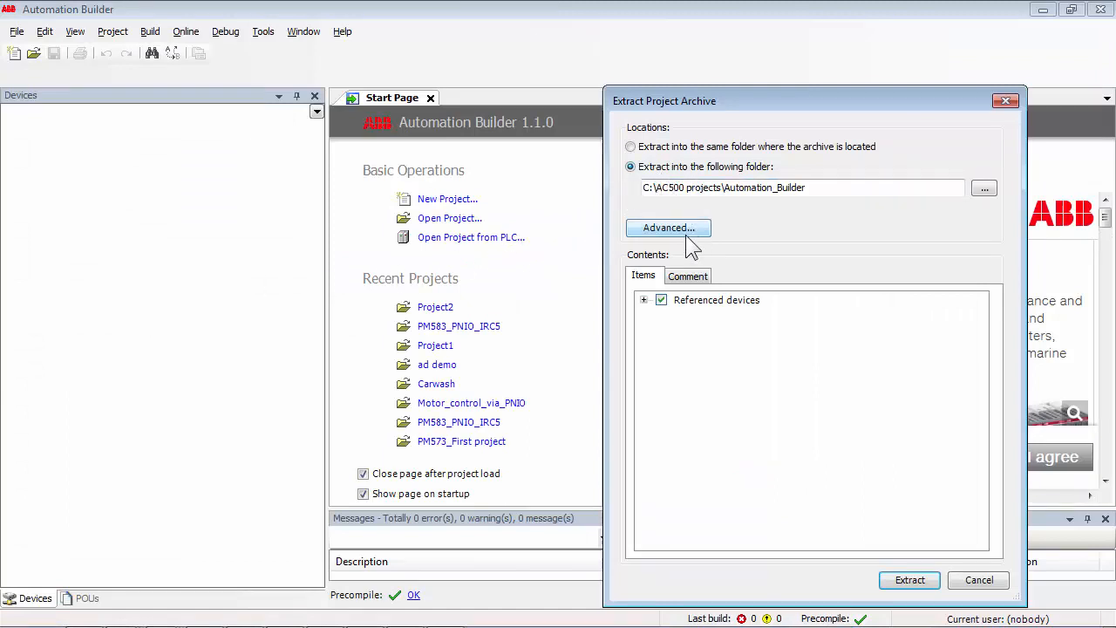
- Route beetle.bmp to Visu_files and FaultIndication.lib to Libraries under Additional_Files, then extract
{"action": "left_click", "coordinate": [668, 227]}
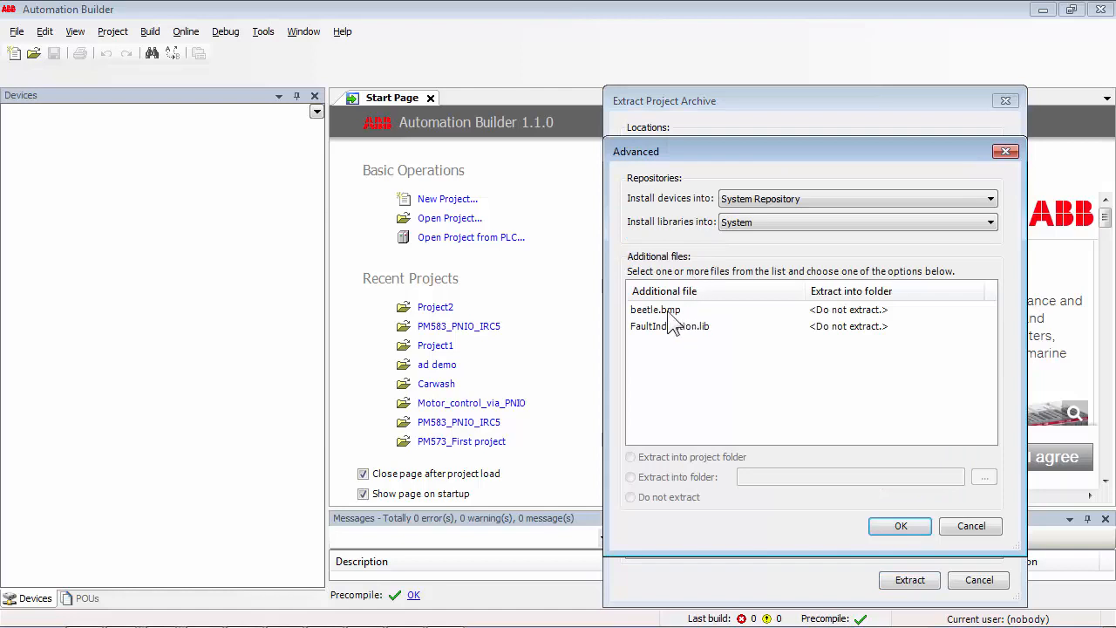
{"action": "left_click", "coordinate": [656, 310]}
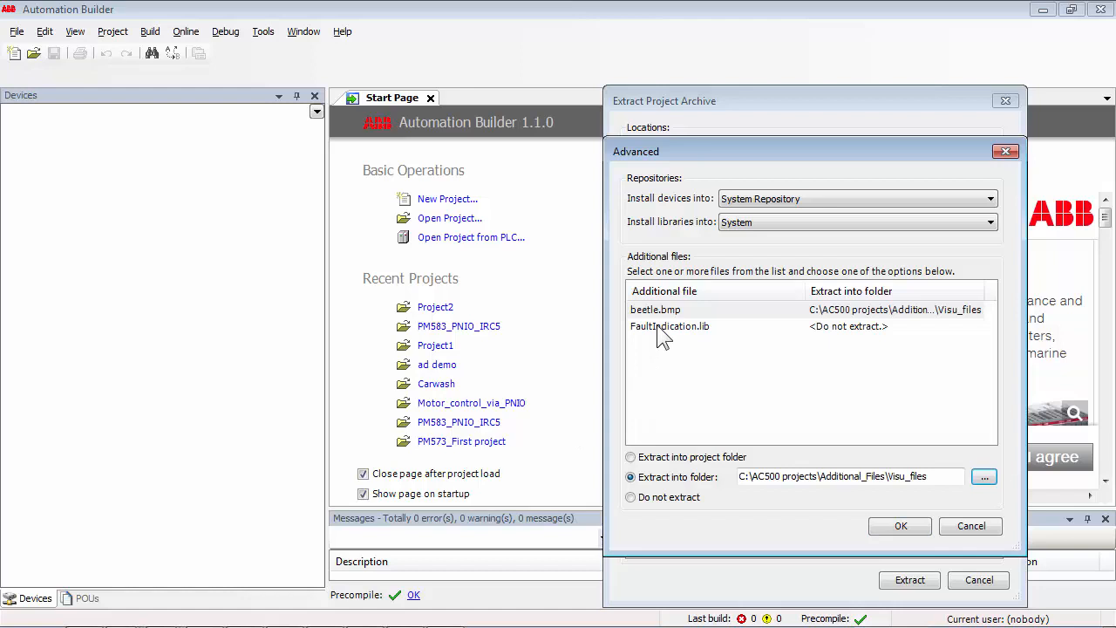
{"action": "left_click", "coordinate": [670, 326]}
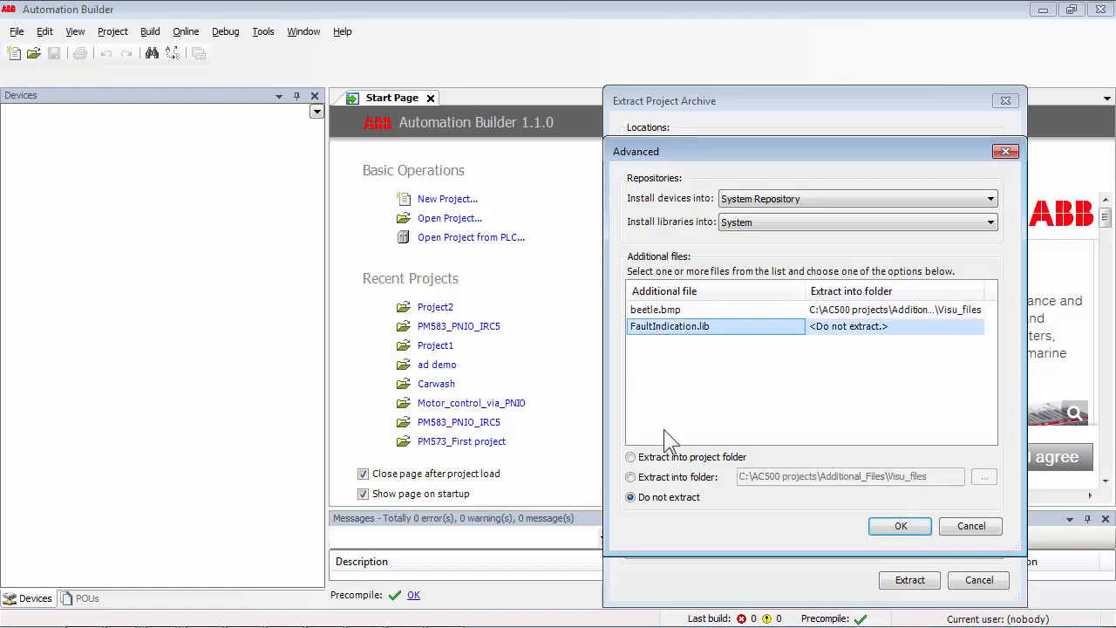
{"action": "left_click", "coordinate": [631, 476]}
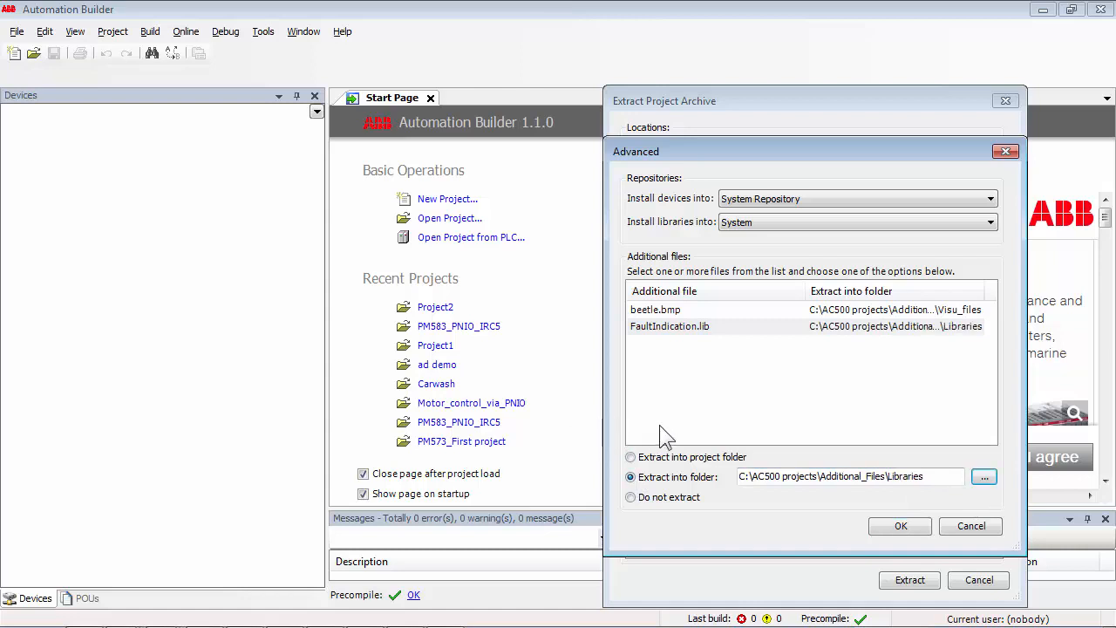
{"action": "mouse_move", "coordinate": [775, 495]}
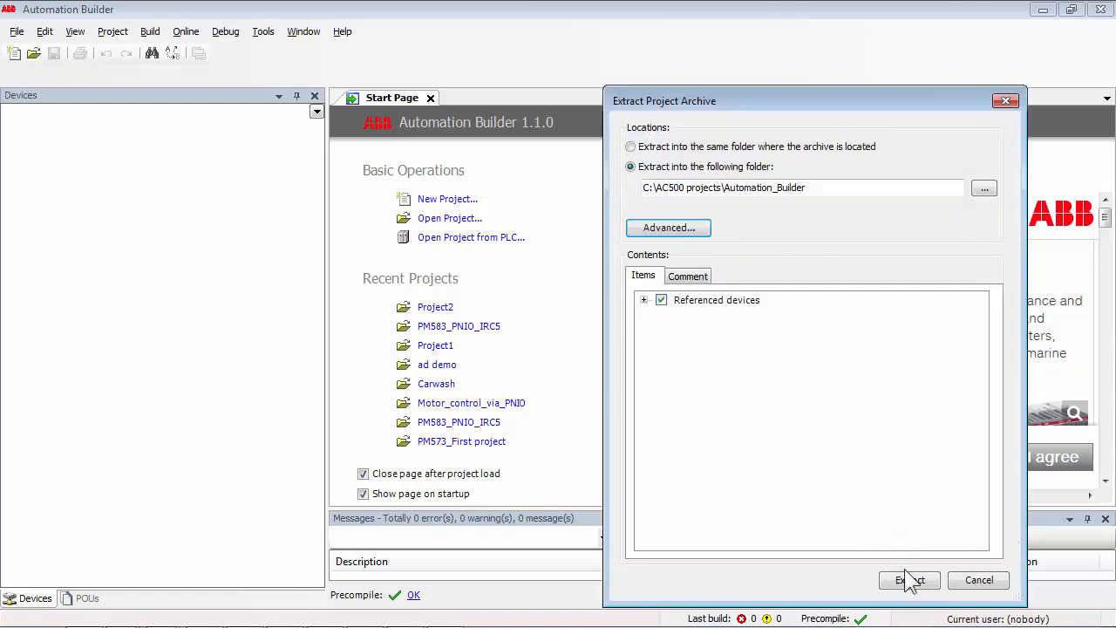
{"action": "left_click", "coordinate": [911, 579]}
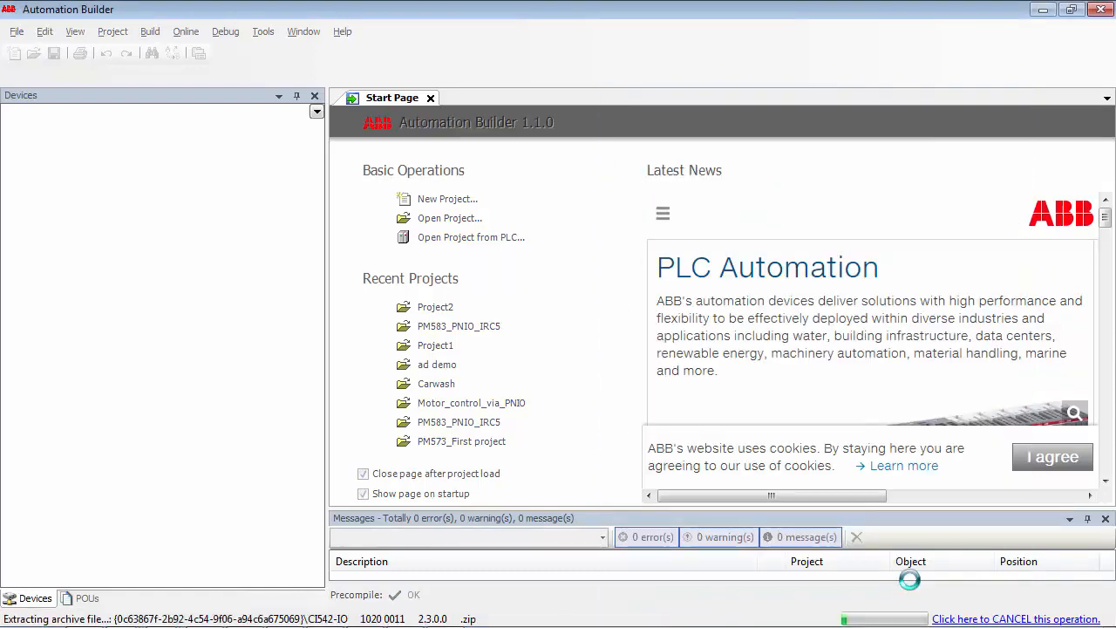
- Upgrade the project file to version 1.1 with a backup and expand the PM583 PLC device tree
{"action": "left_click", "coordinate": [436, 384]}
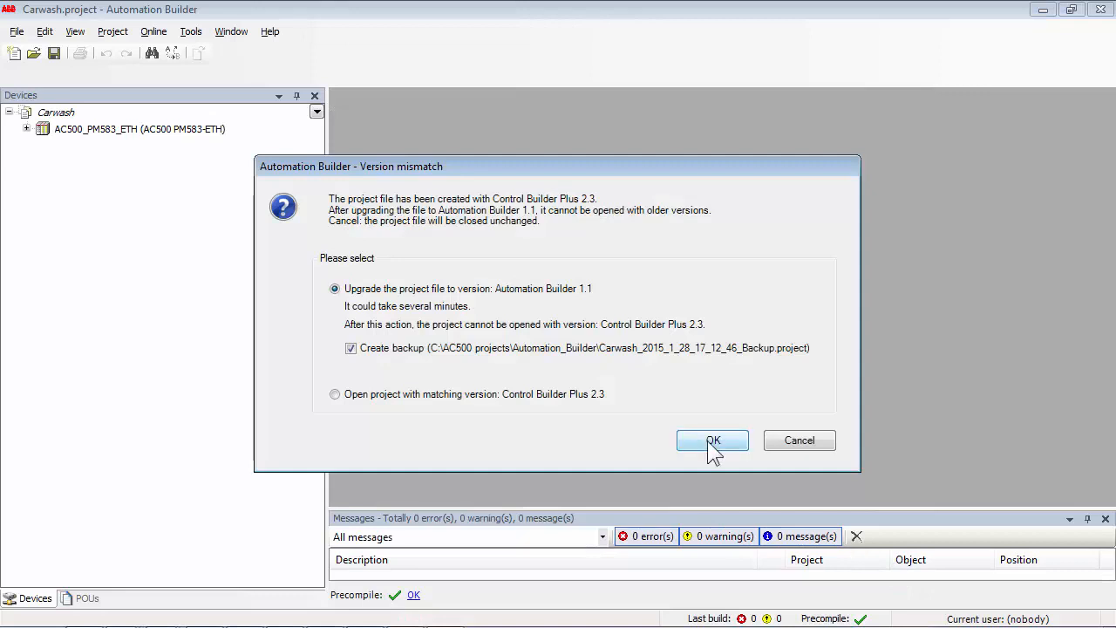
{"action": "left_click", "coordinate": [712, 439]}
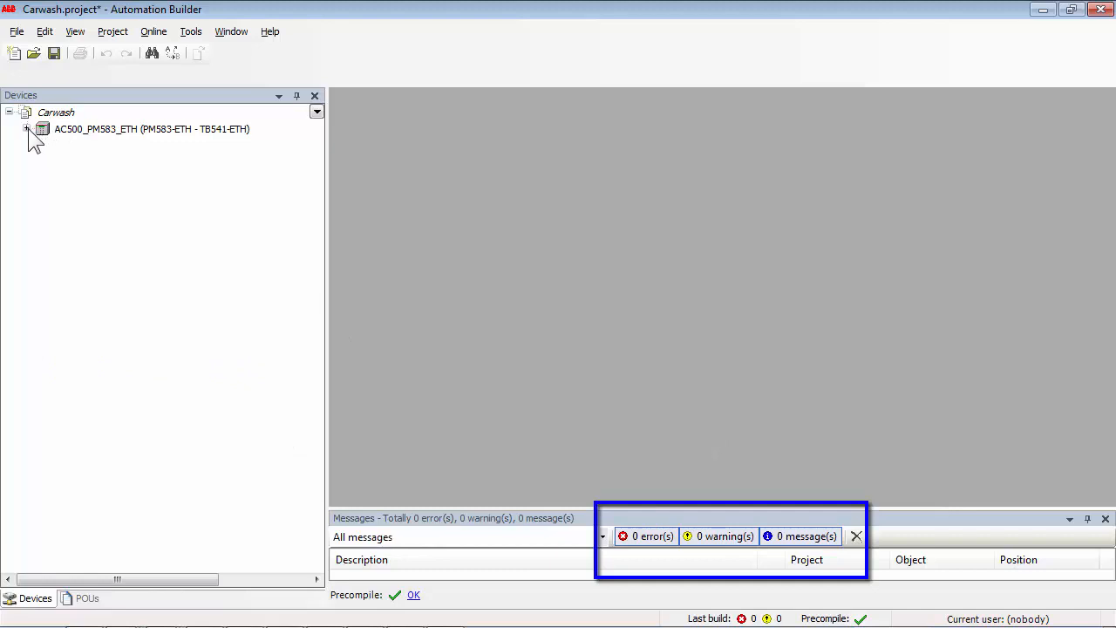
{"action": "left_click", "coordinate": [28, 129]}
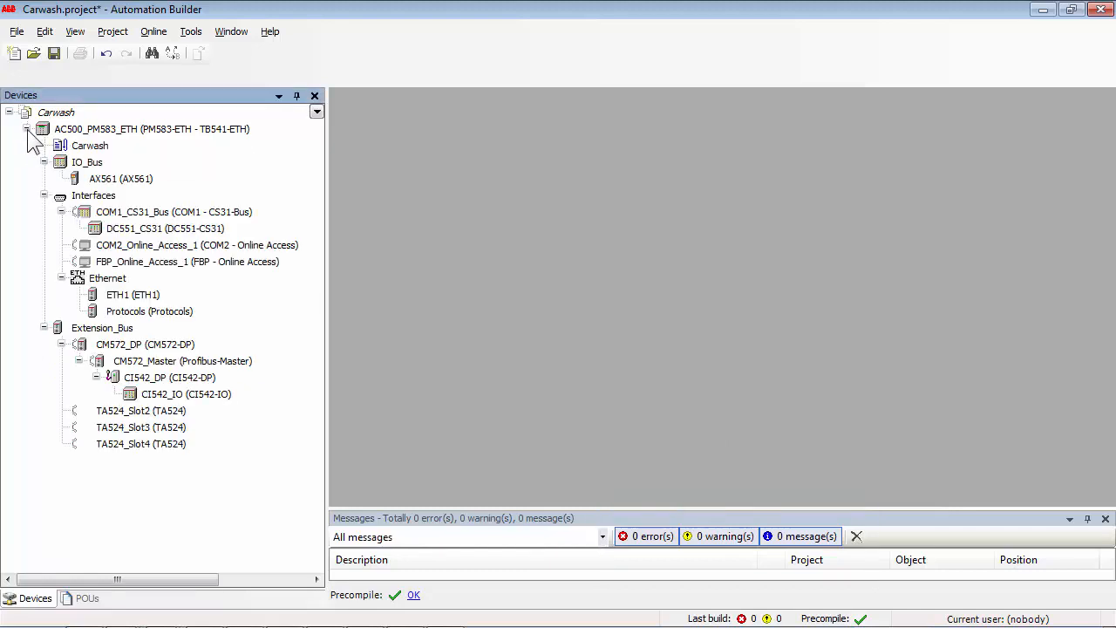
- Bring up the Carwash application's commands for exporting to the Export_Import folder
{"action": "right_click", "coordinate": [91, 145]}
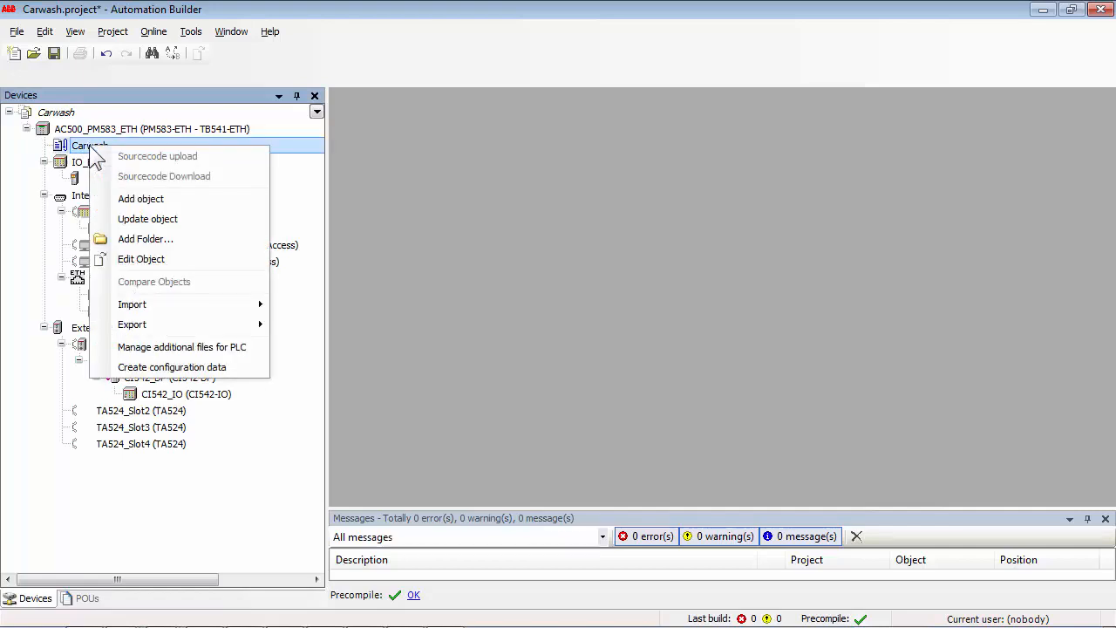
{"action": "mouse_move", "coordinate": [140, 258]}
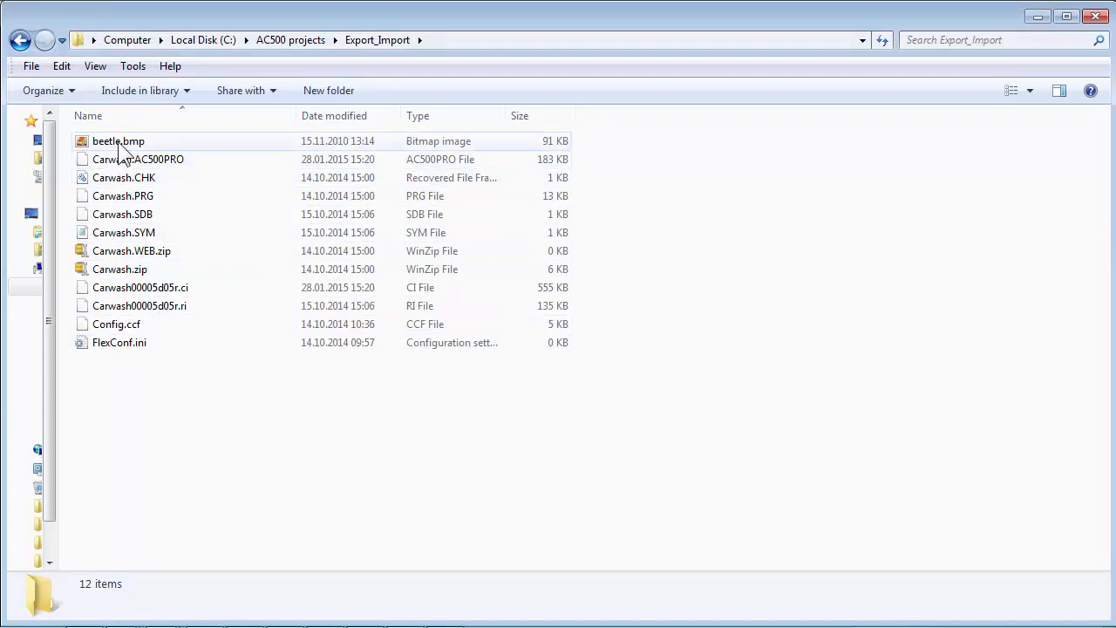
- Remove beetle.bmp from the Export_Import folder, sending it to the Recycle Bin
{"action": "left_click", "coordinate": [118, 140]}
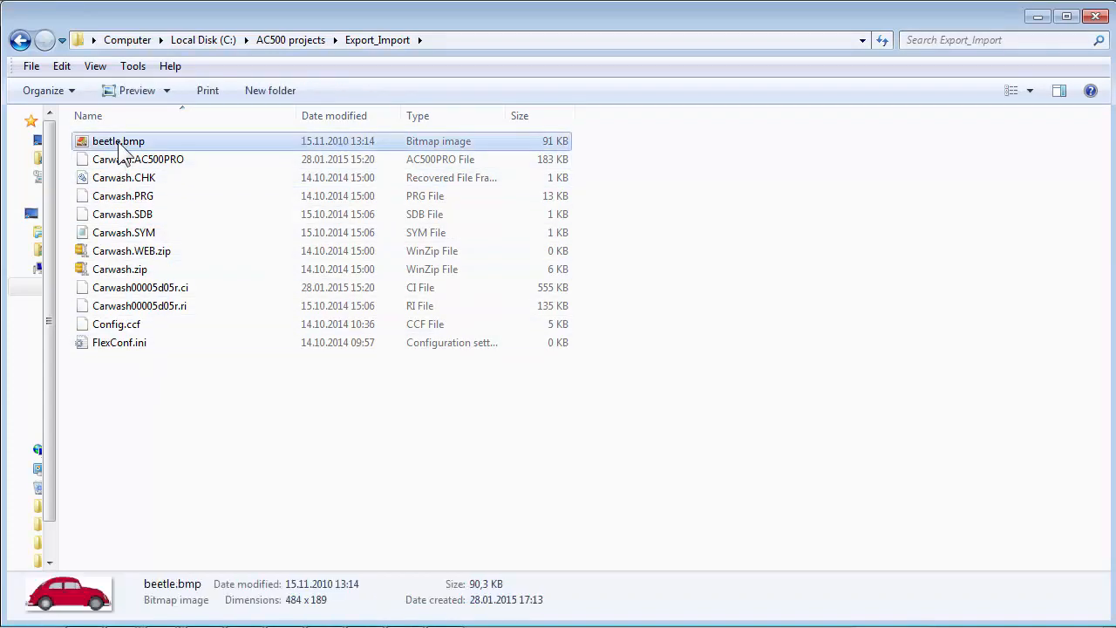
{"action": "mouse_move", "coordinate": [183, 149]}
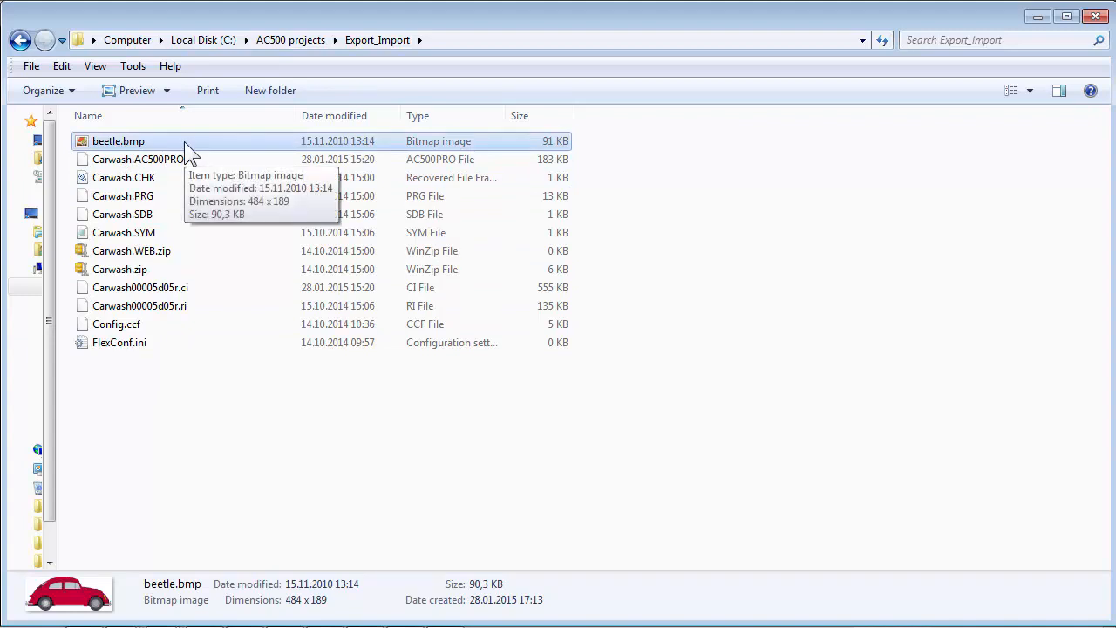
{"action": "key", "text": "Delete"}
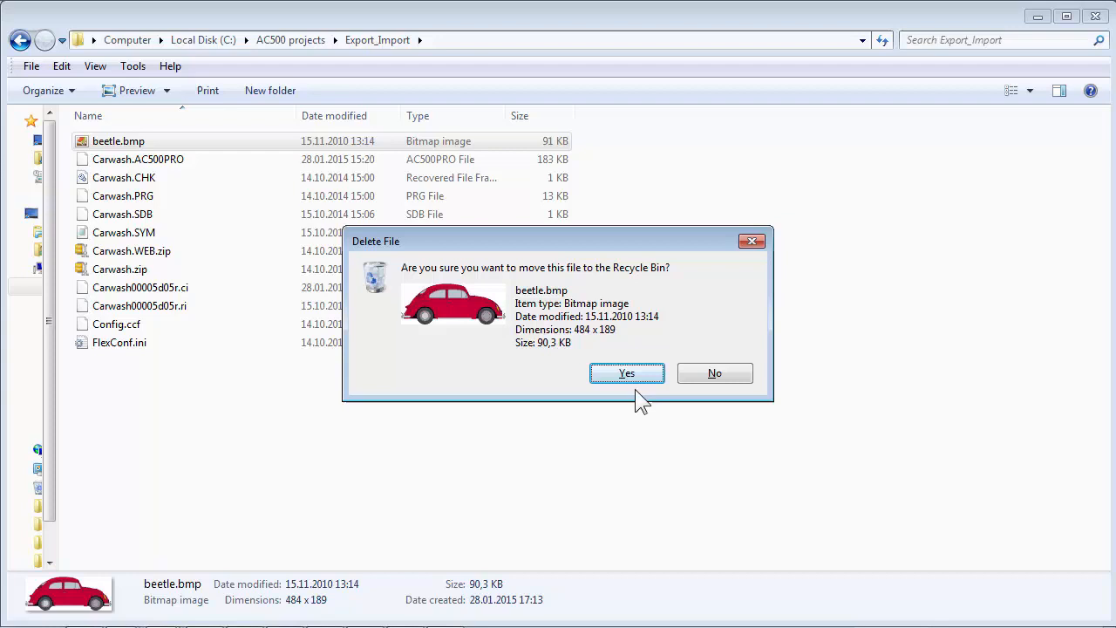
{"action": "left_click", "coordinate": [626, 373]}
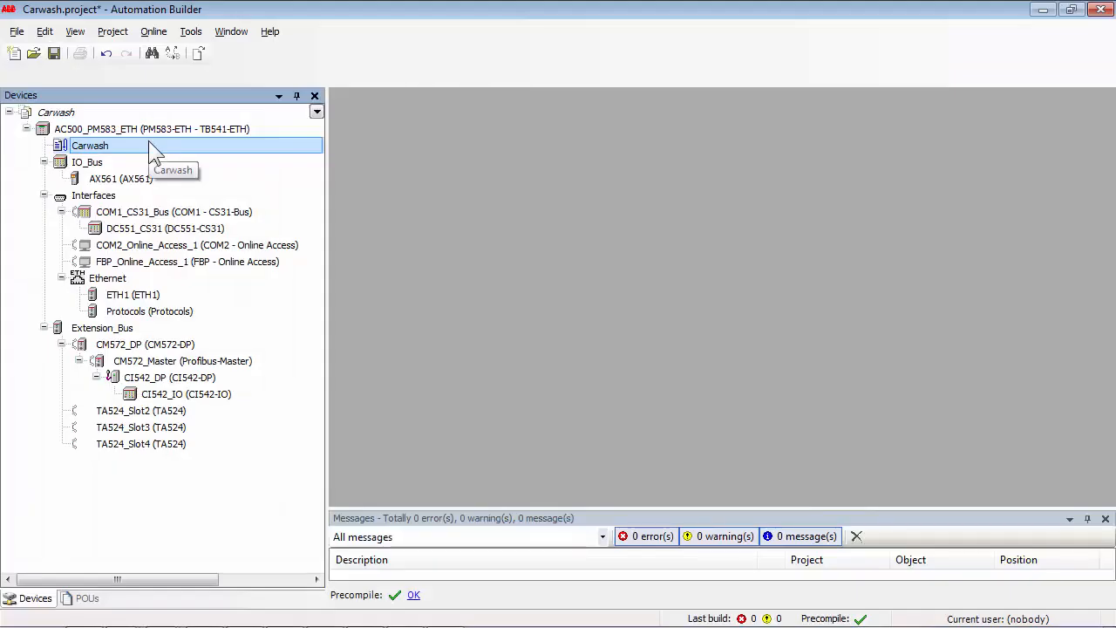
- Import the Carwash PLC application from the folder, overwriting beetle.bmp, and show the File commands
{"action": "right_click", "coordinate": [90, 145]}
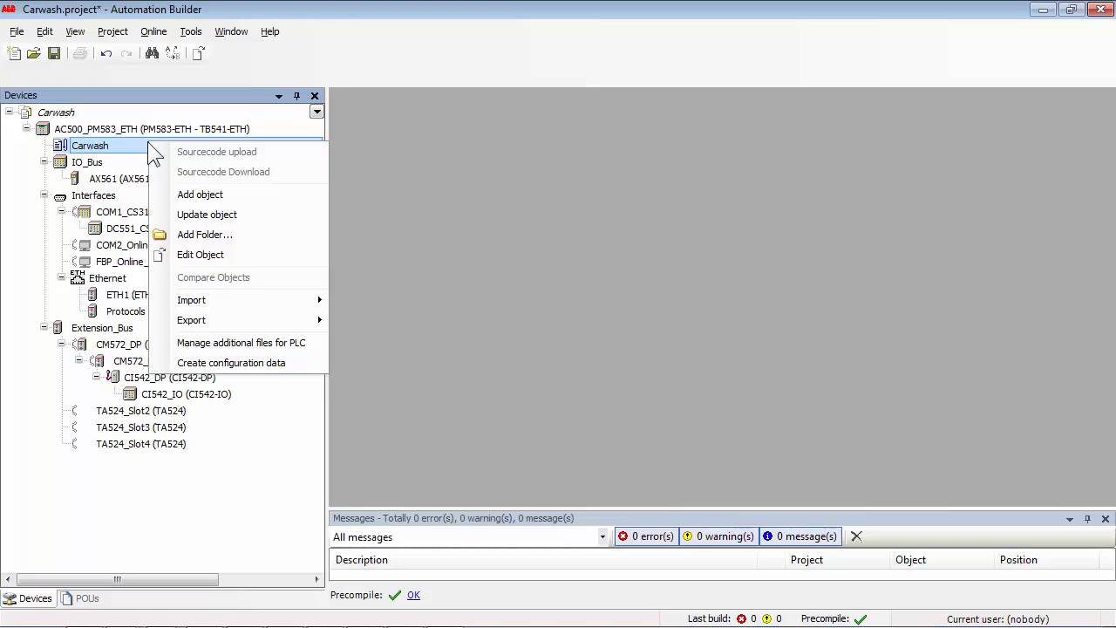
{"action": "mouse_move", "coordinate": [192, 300]}
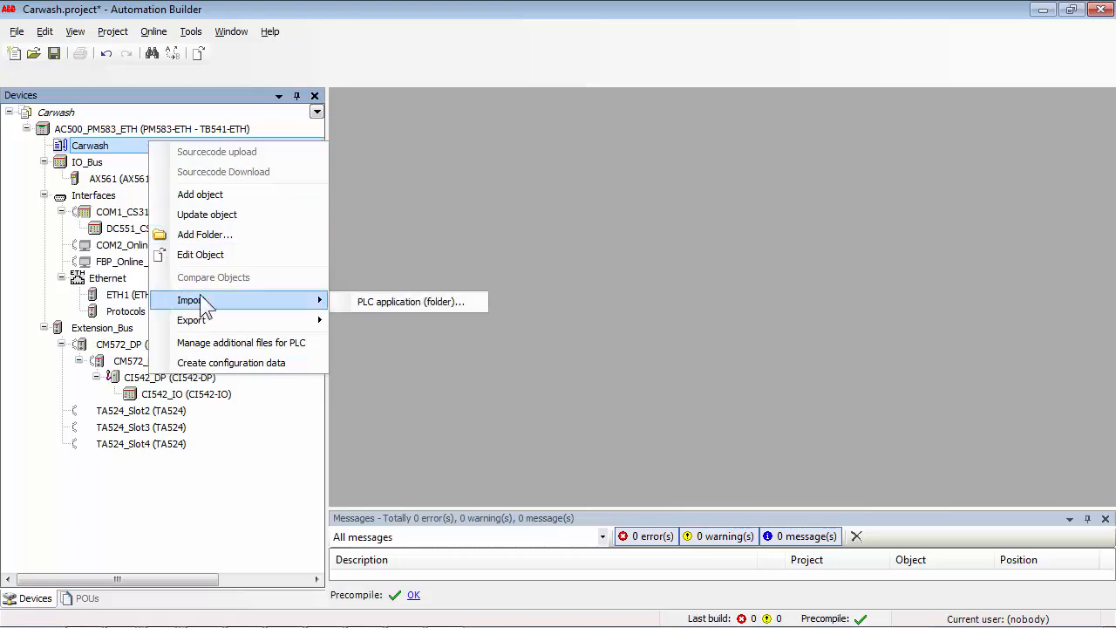
{"action": "left_click", "coordinate": [409, 300]}
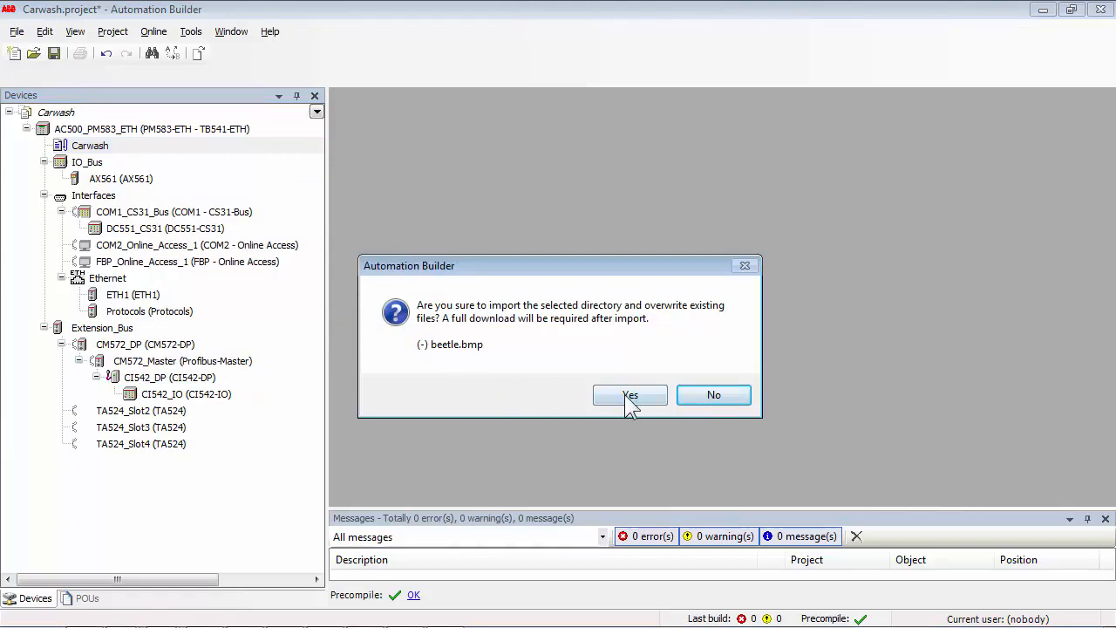
{"action": "left_click", "coordinate": [630, 394]}
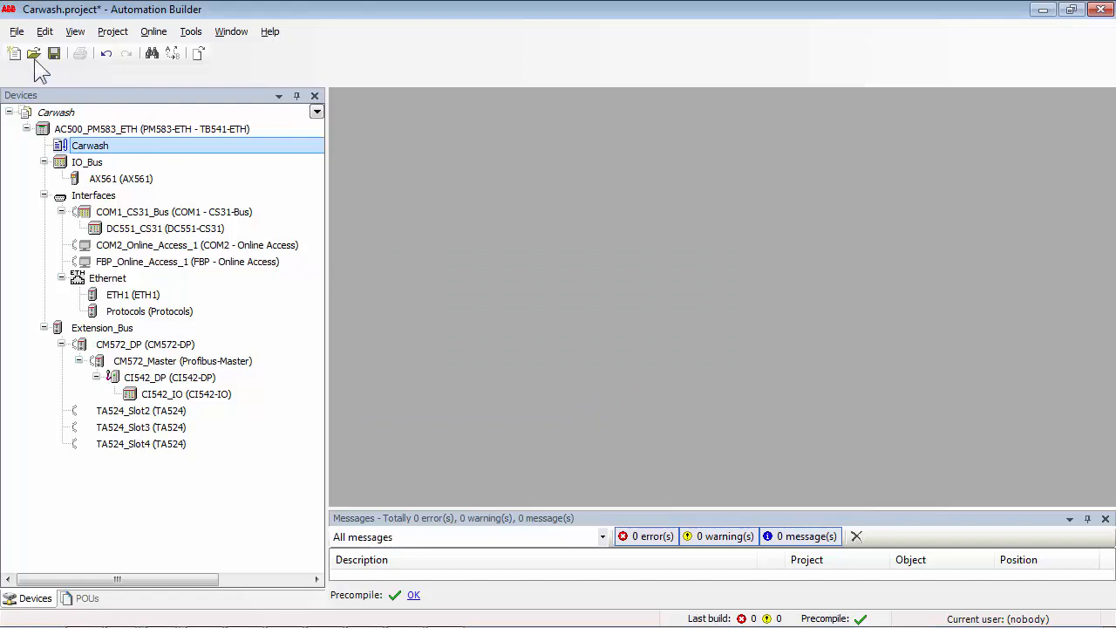
{"action": "left_click", "coordinate": [15, 32]}
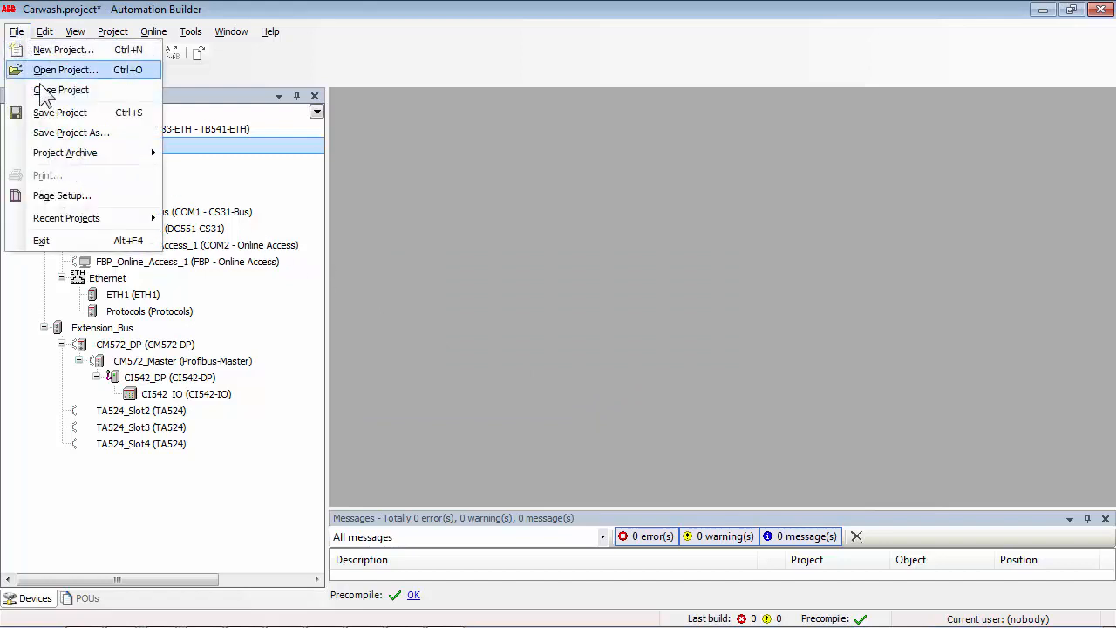